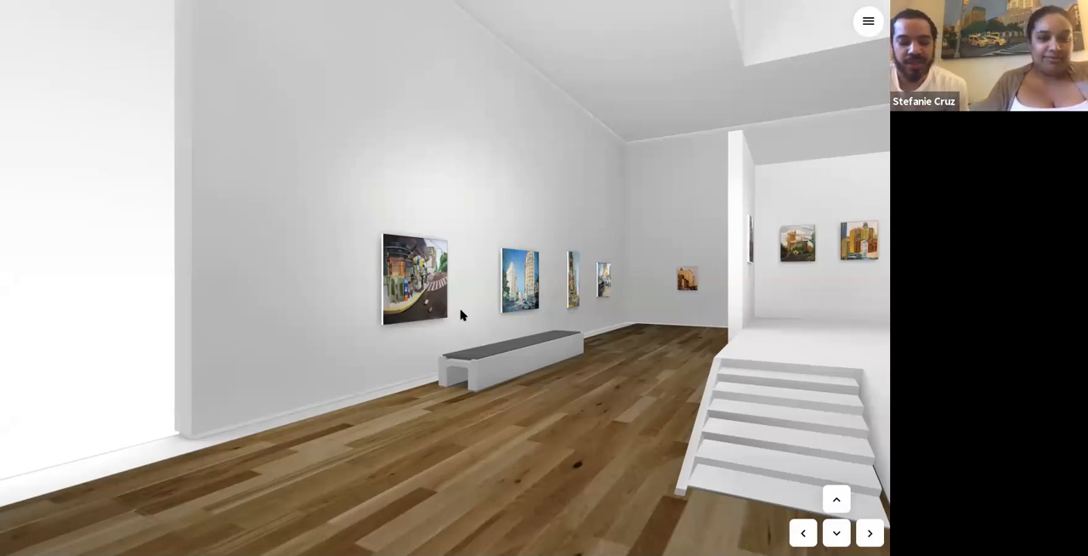
{"action": "mouse_move", "coordinate": [441, 340]}
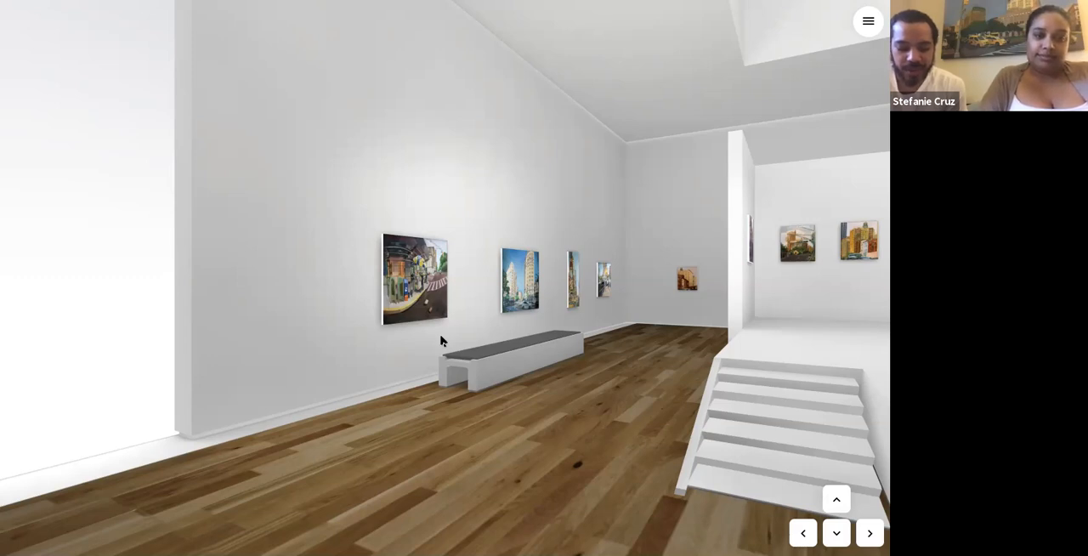
{"action": "mouse_move", "coordinate": [416, 361]}
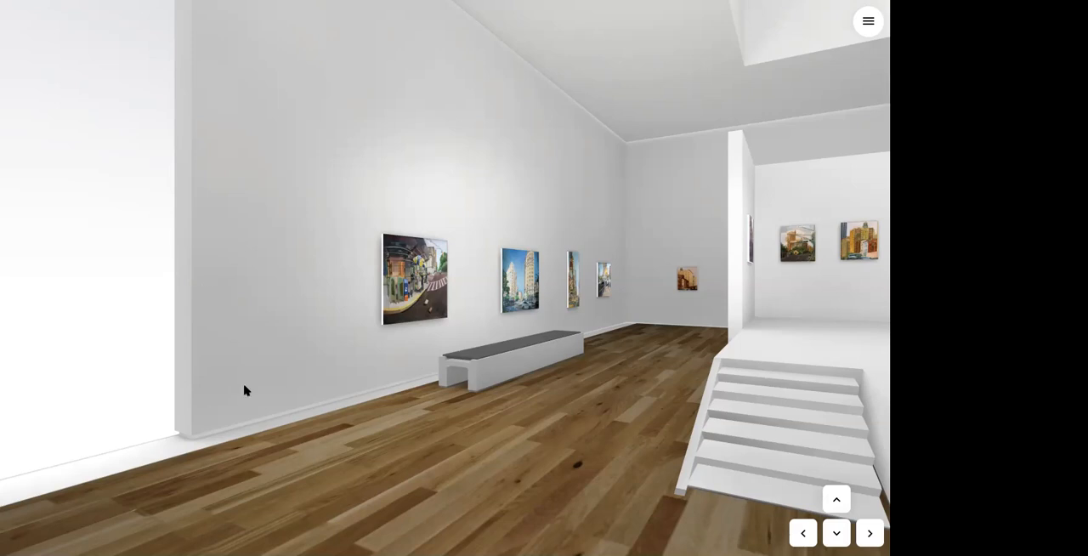
{"action": "mouse_move", "coordinate": [190, 450]}
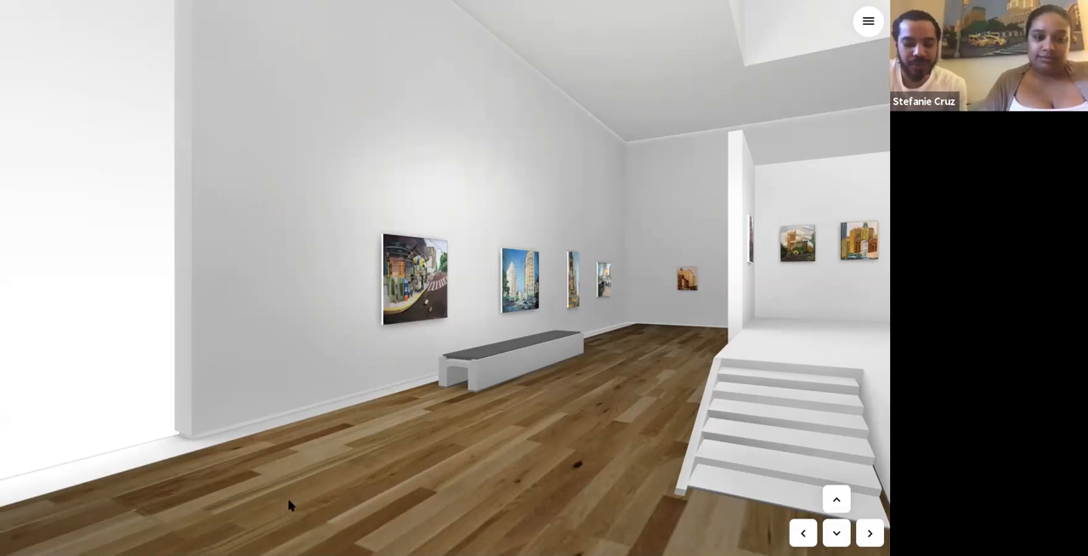
{"action": "mouse_move", "coordinate": [243, 431]}
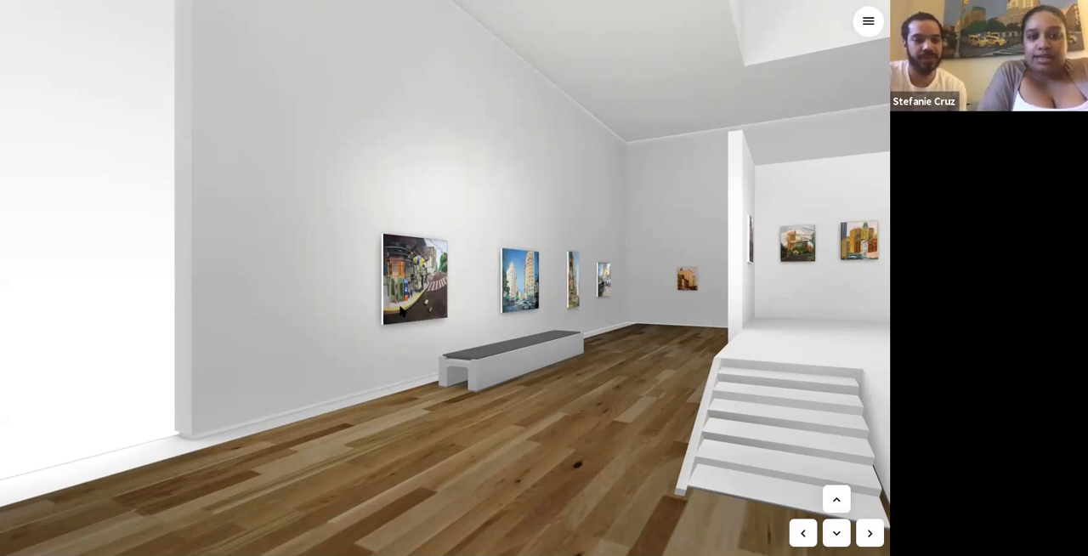
- Bring the Curvilinear 97th street-corner painting up close from the left wall
{"action": "left_click", "coordinate": [414, 276]}
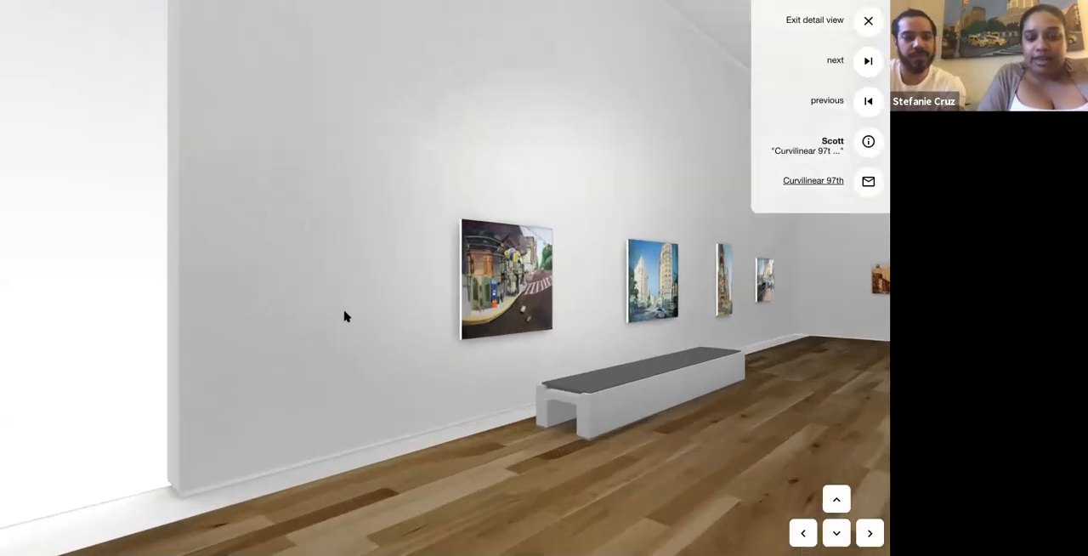
{"action": "left_click", "coordinate": [505, 279]}
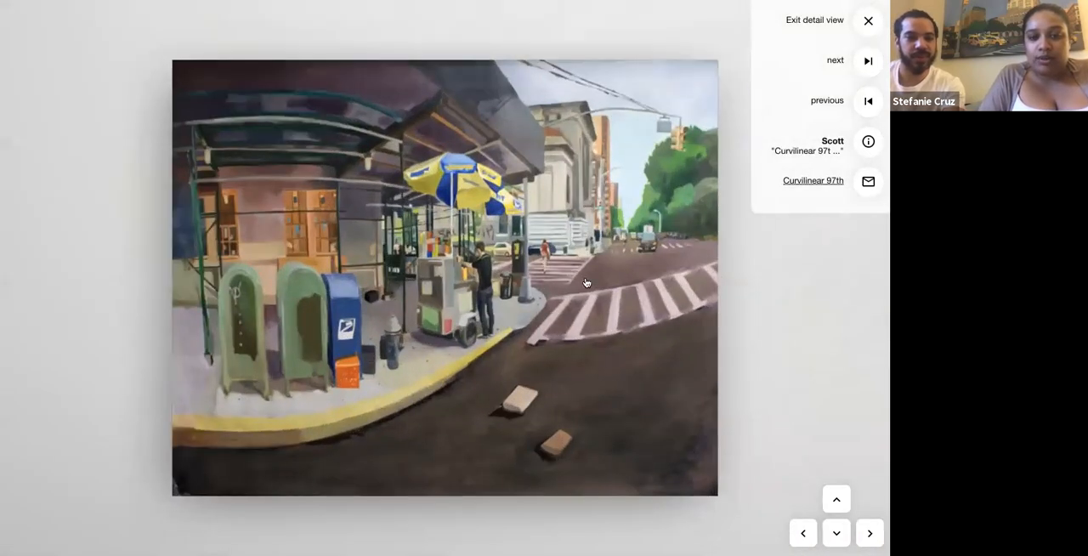
{"action": "mouse_move", "coordinate": [138, 83]}
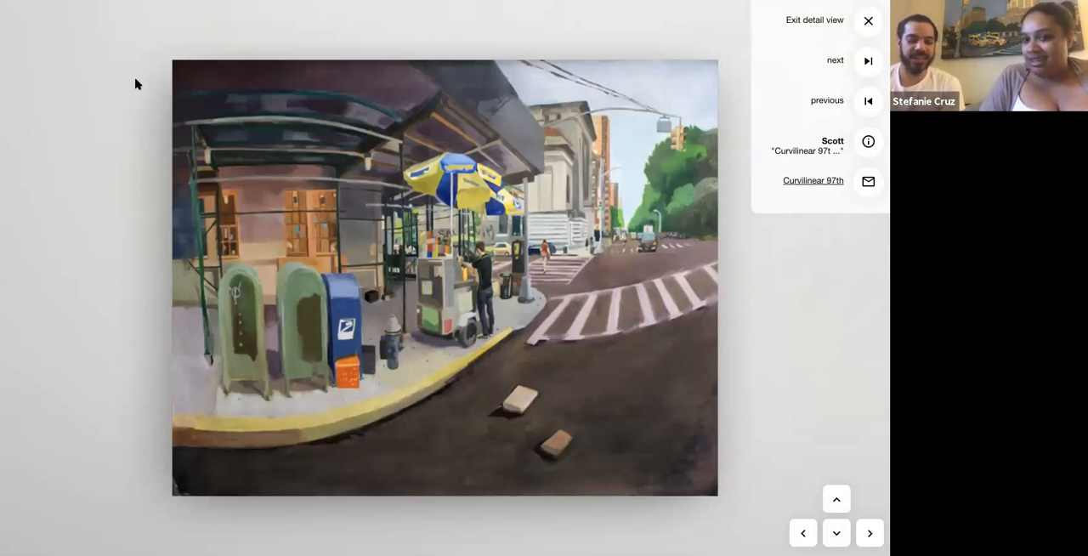
{"action": "mouse_move", "coordinate": [238, 431]}
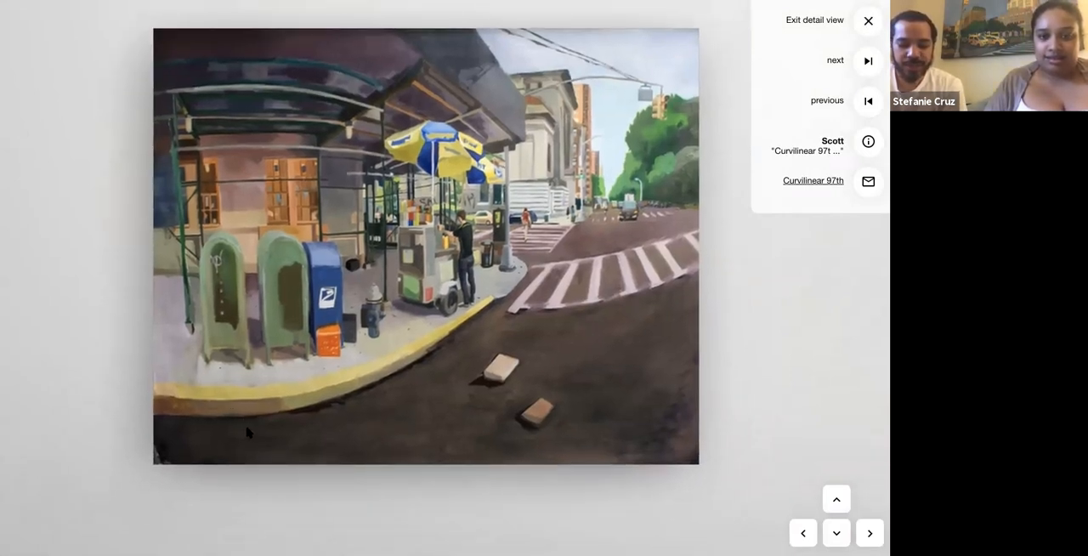
{"action": "mouse_move", "coordinate": [308, 441]}
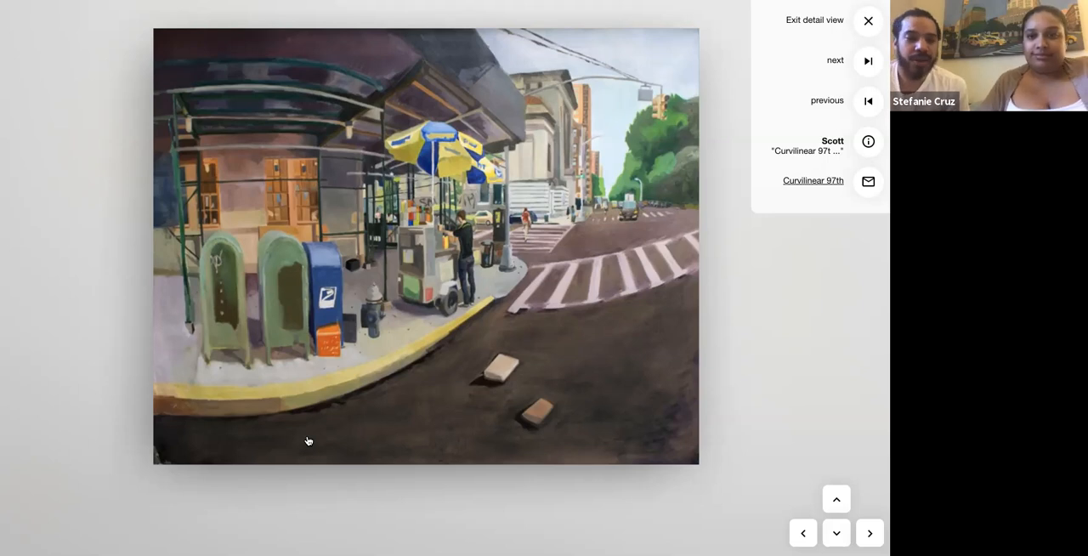
{"action": "mouse_move", "coordinate": [837, 74]}
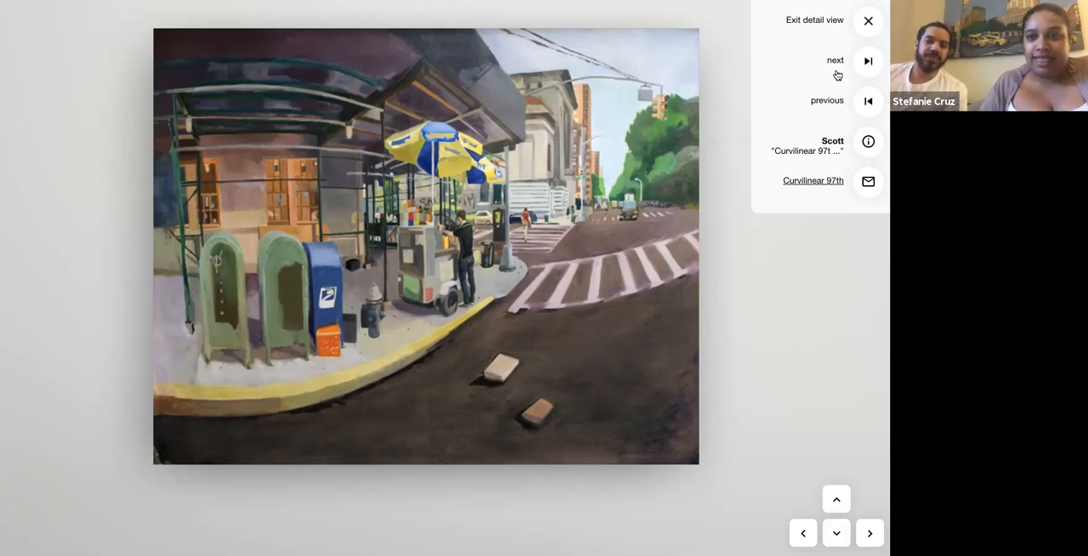
- Advance to the Riverside Dr & W 116th St painting of curved apartment buildings
{"action": "left_click", "coordinate": [867, 60]}
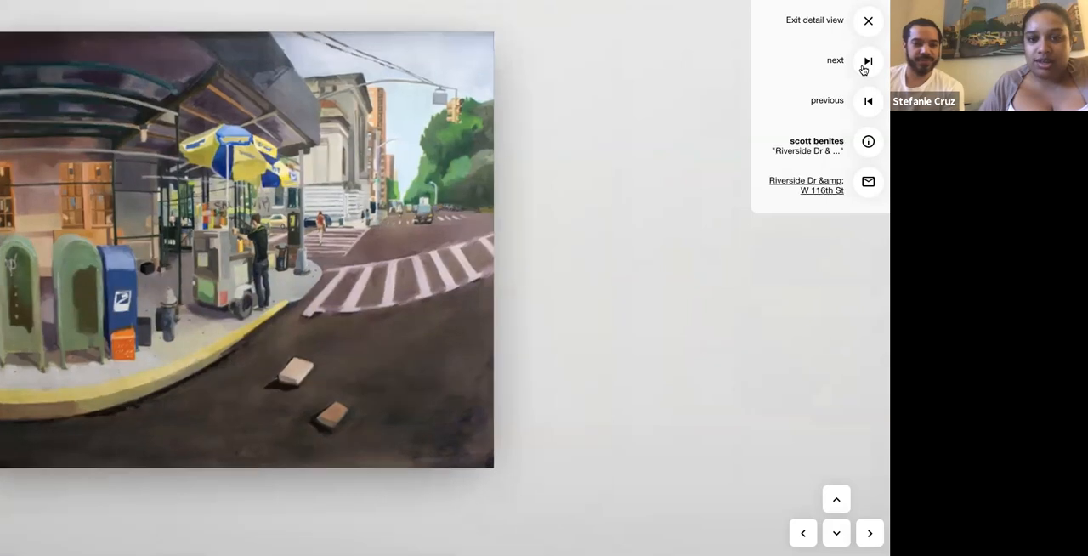
{"action": "left_click", "coordinate": [867, 61]}
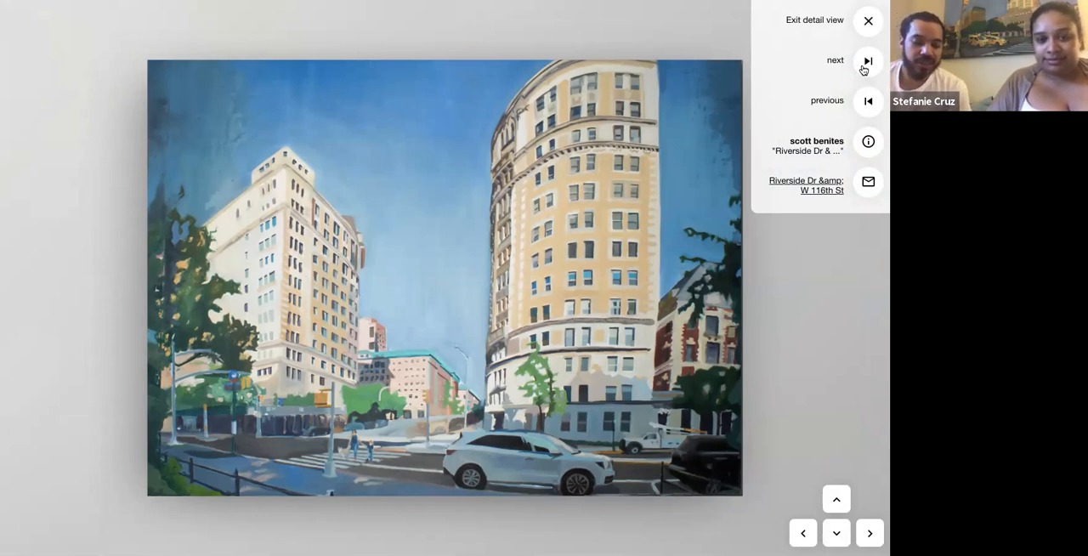
- Advance to the tall Time Square painting with billboards and yellow taxis
{"action": "left_click", "coordinate": [868, 61]}
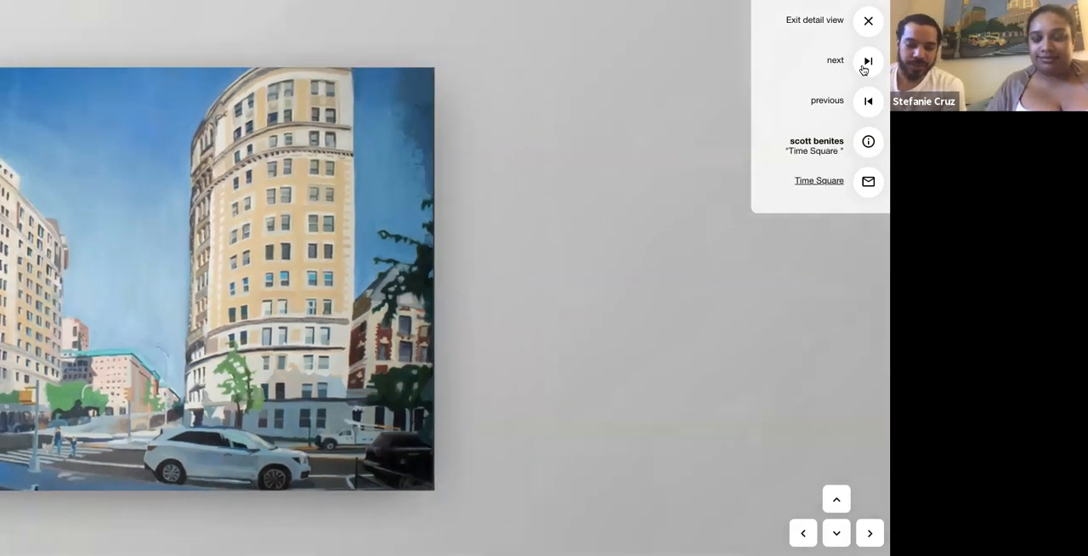
{"action": "left_click", "coordinate": [867, 60]}
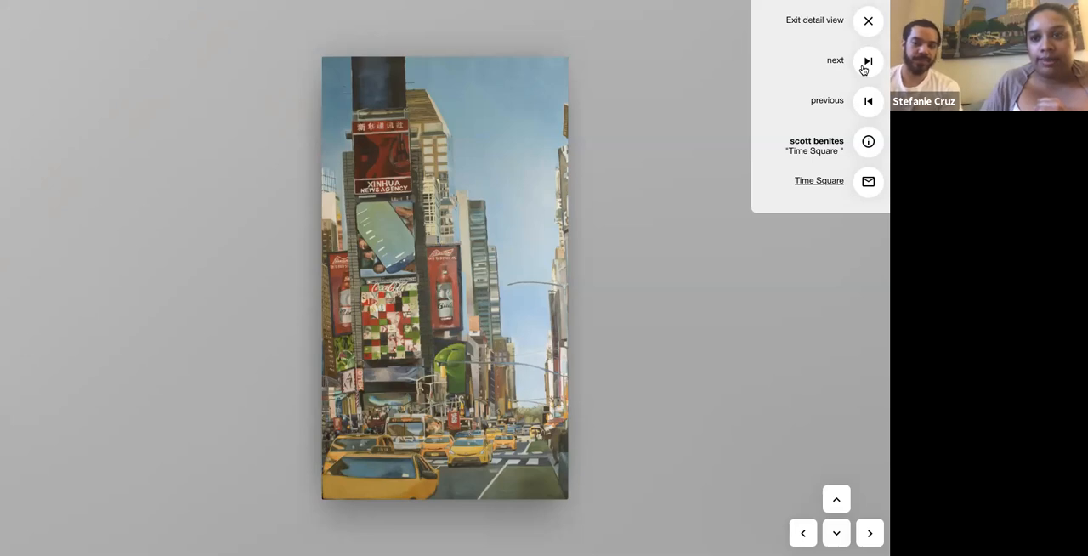
- Advance to the Curvilinear 95T street-crossing painting with pedestrians and a black car
{"action": "left_click", "coordinate": [868, 60]}
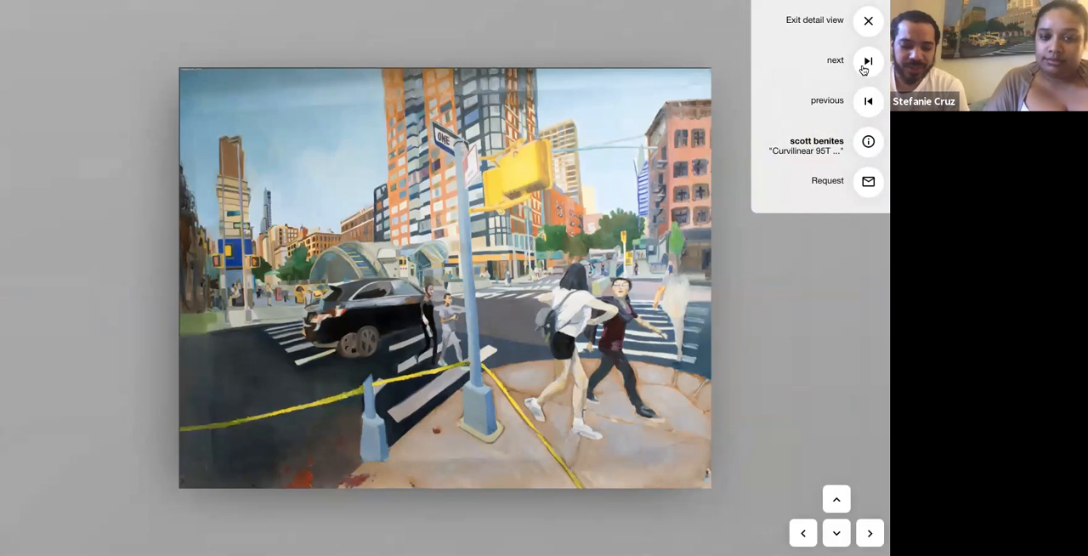
{"action": "mouse_move", "coordinate": [669, 343]}
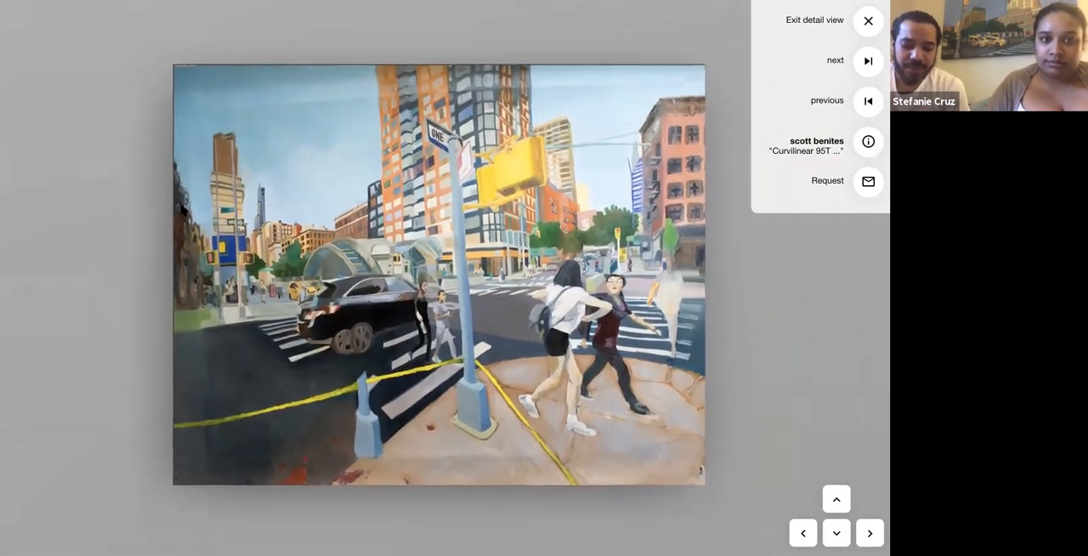
{"action": "mouse_move", "coordinate": [243, 432]}
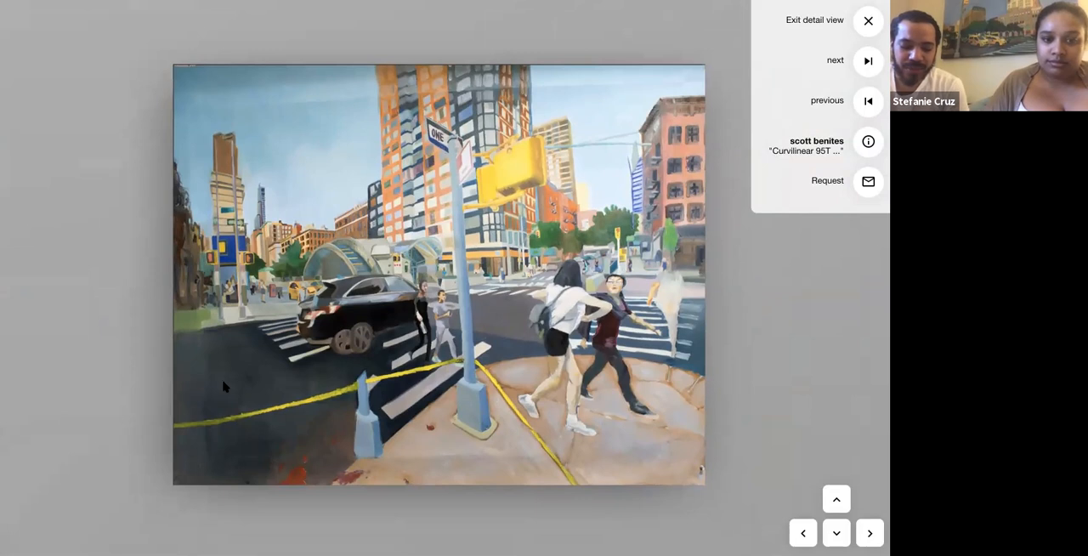
{"action": "mouse_move", "coordinate": [243, 356]}
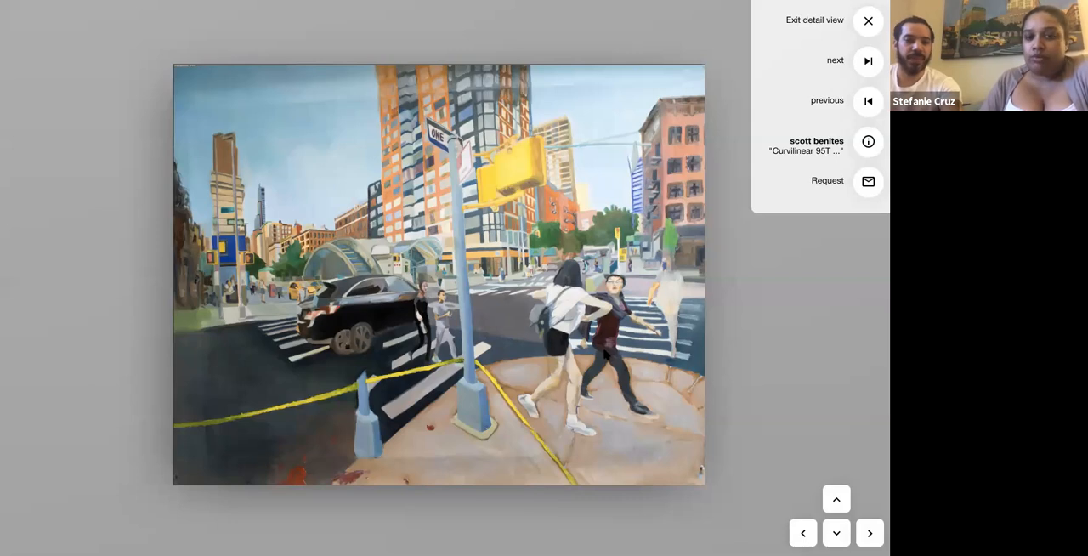
{"action": "mouse_move", "coordinate": [750, 258]}
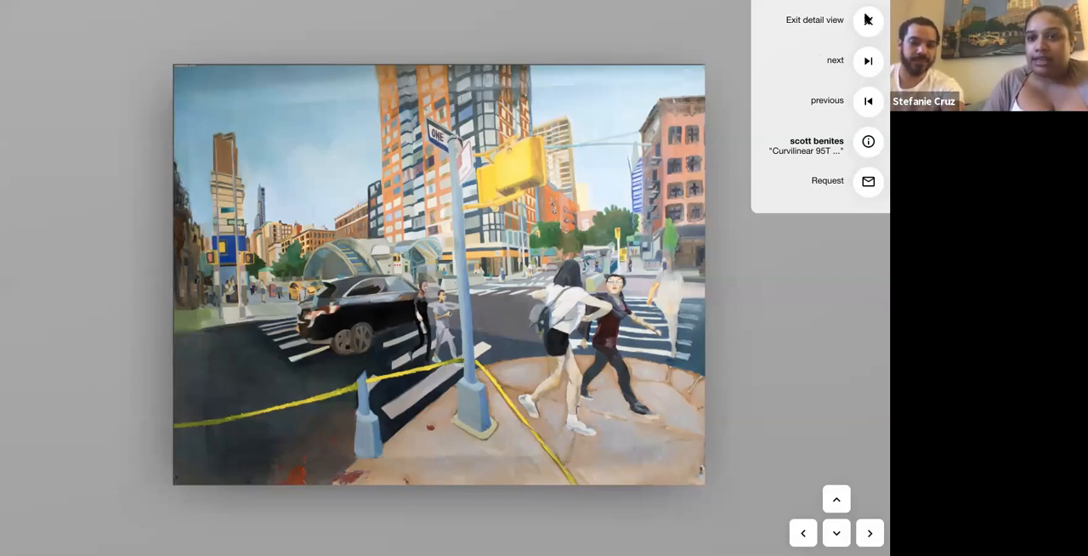
- Leave the close-up so the street-crossing painting shows smaller on the gallery wall
{"action": "left_click", "coordinate": [867, 20]}
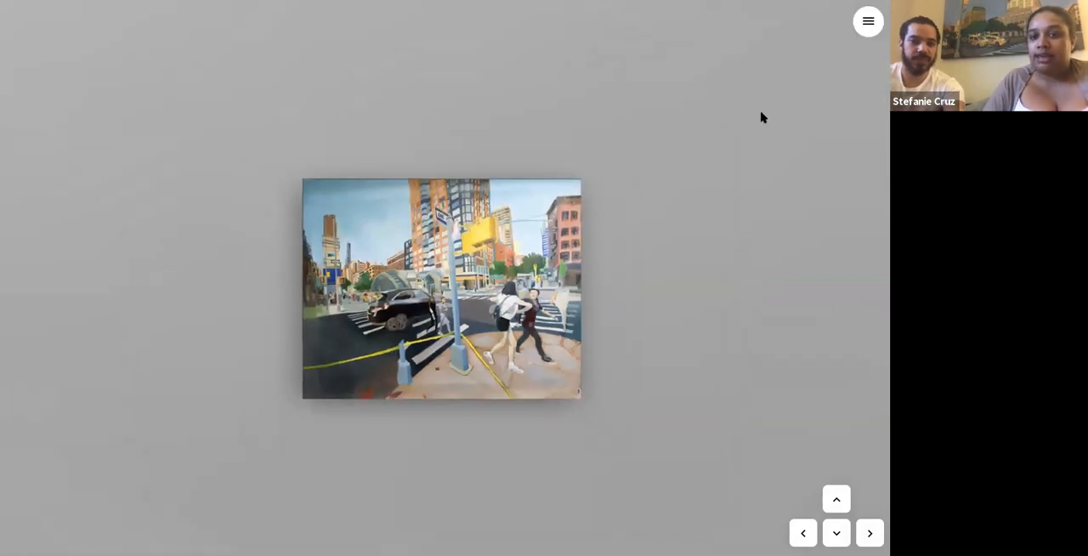
{"action": "mouse_move", "coordinate": [723, 192]}
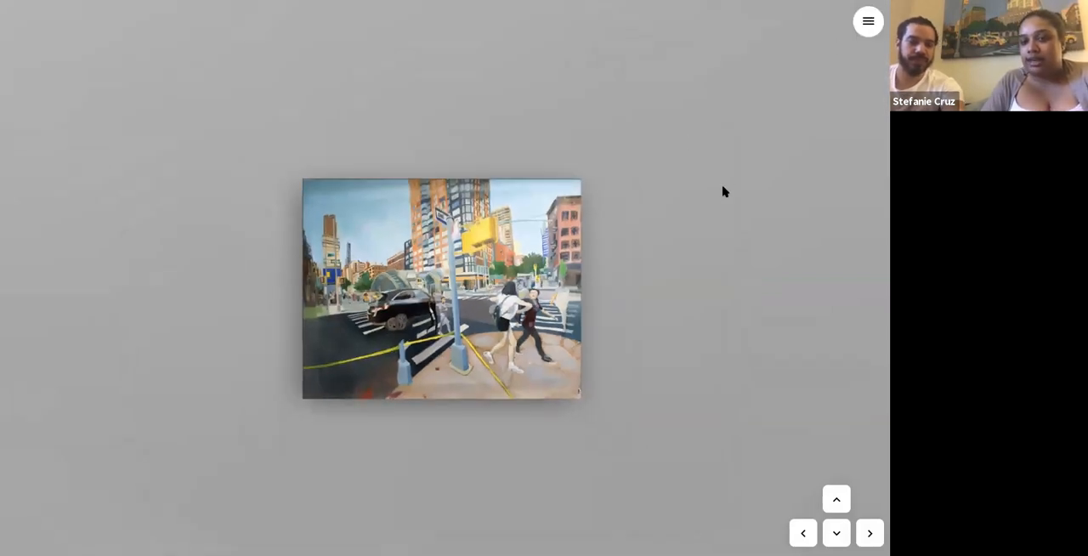
{"action": "mouse_move", "coordinate": [481, 252]}
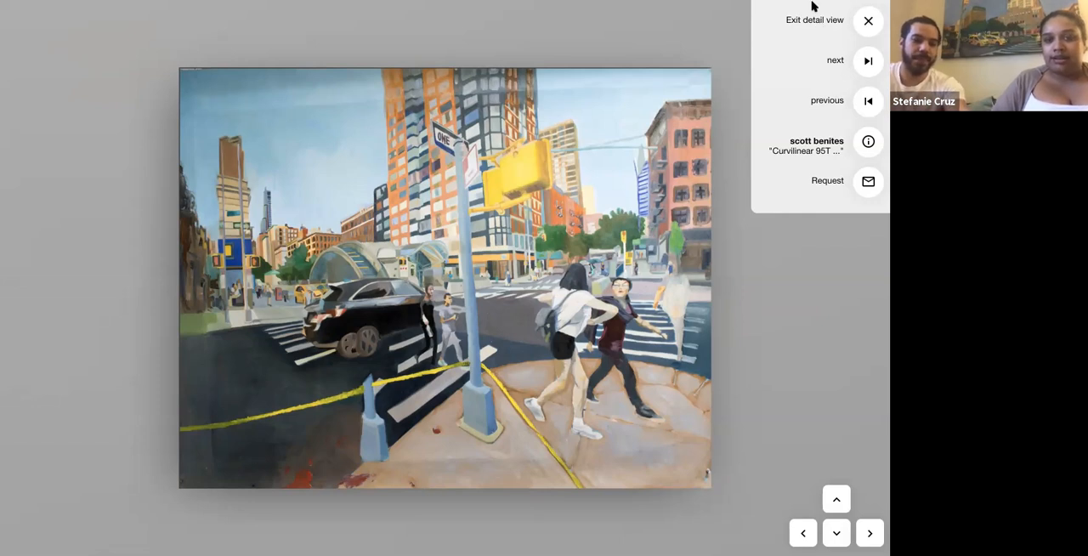
- Return to walk-through view and walk toward the cream water-tower apartment painting
{"action": "left_click", "coordinate": [868, 21]}
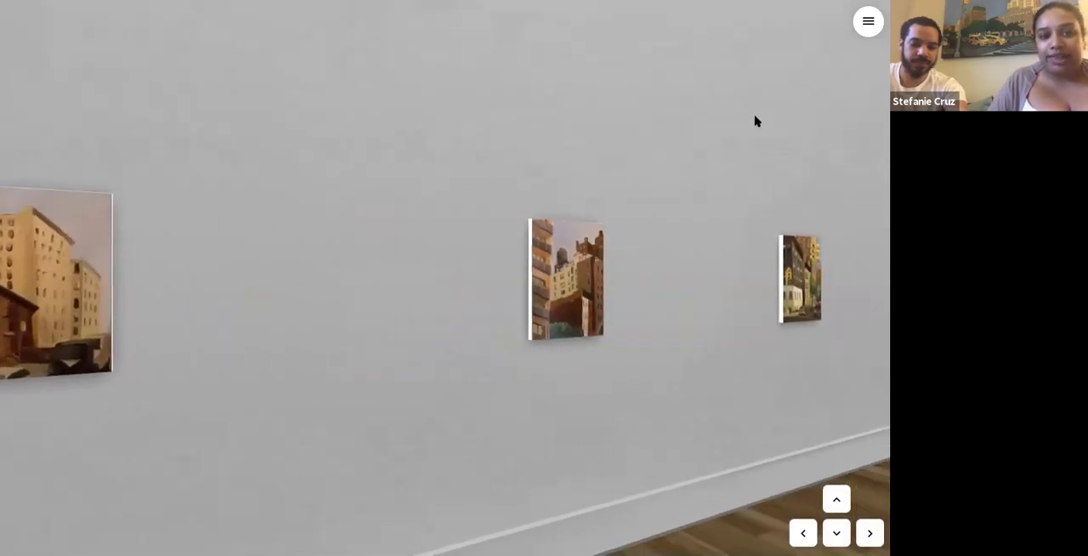
{"action": "left_click", "coordinate": [869, 532]}
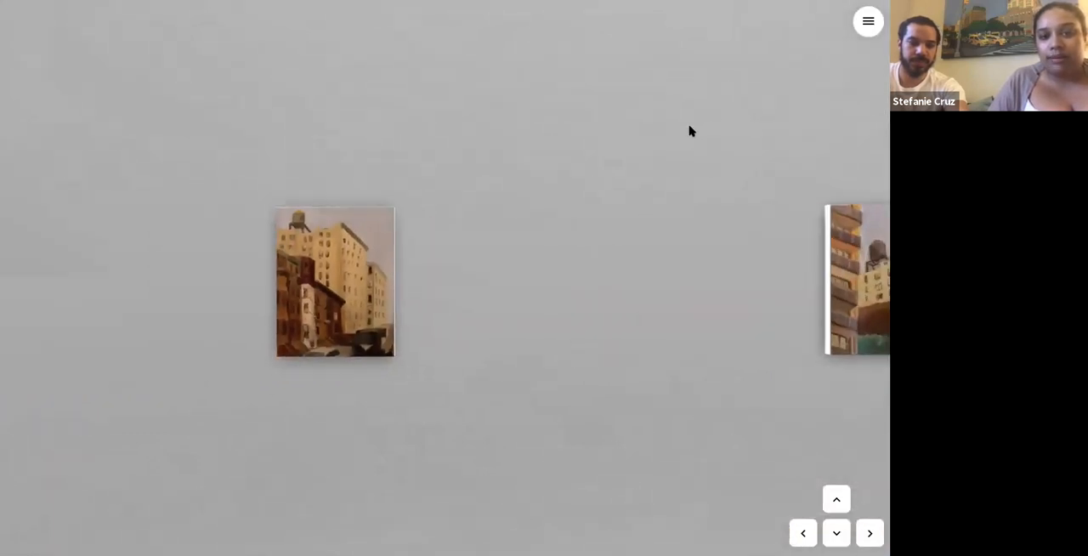
{"action": "mouse_move", "coordinate": [395, 272]}
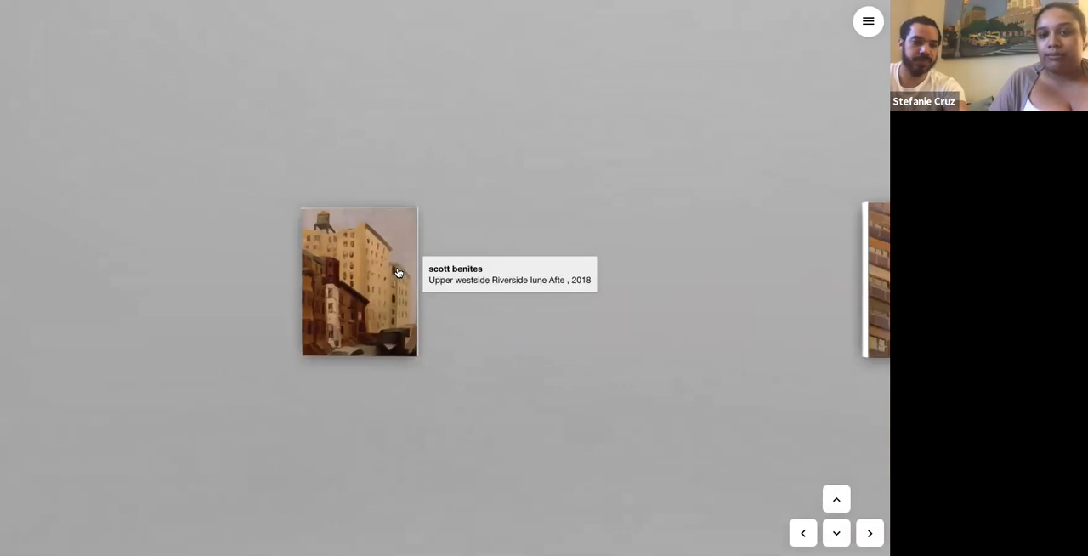
- Bring up Upper Westside Riverside June Afternoon, the water-tower apartment painting, in close-up
{"action": "left_click", "coordinate": [358, 280]}
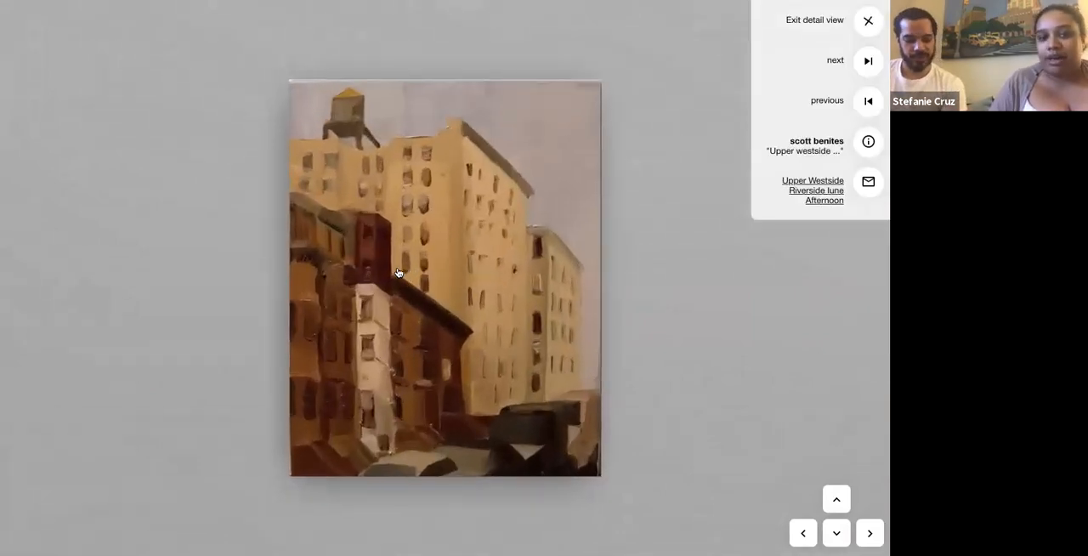
{"action": "mouse_move", "coordinate": [227, 388]}
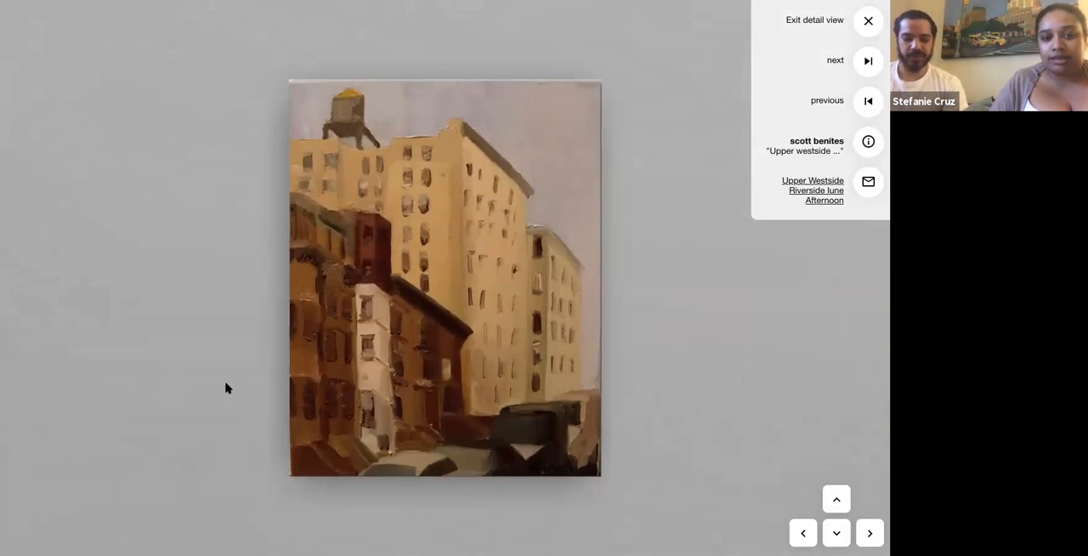
{"action": "mouse_move", "coordinate": [172, 306]}
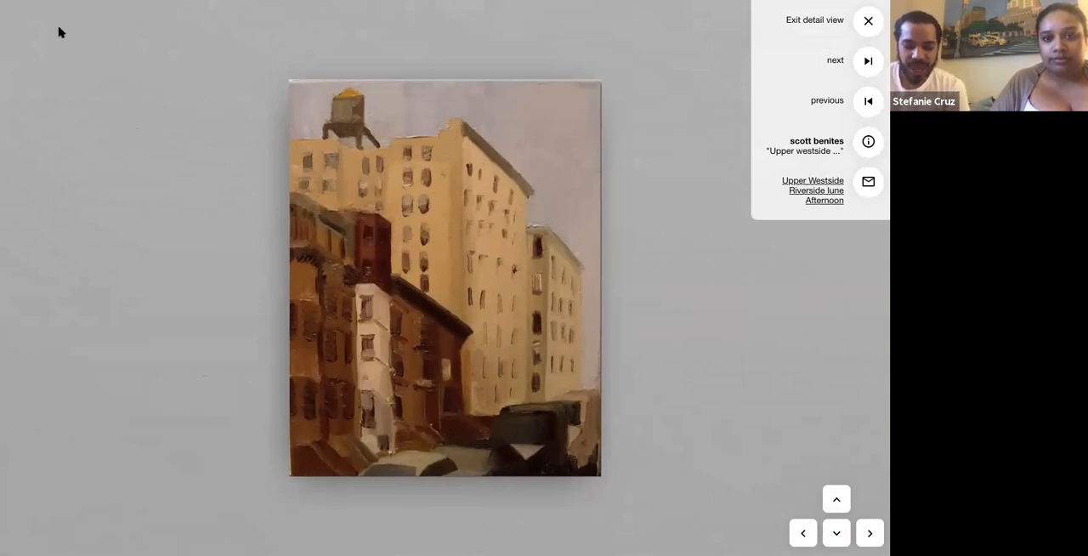
{"action": "mouse_move", "coordinate": [781, 68]}
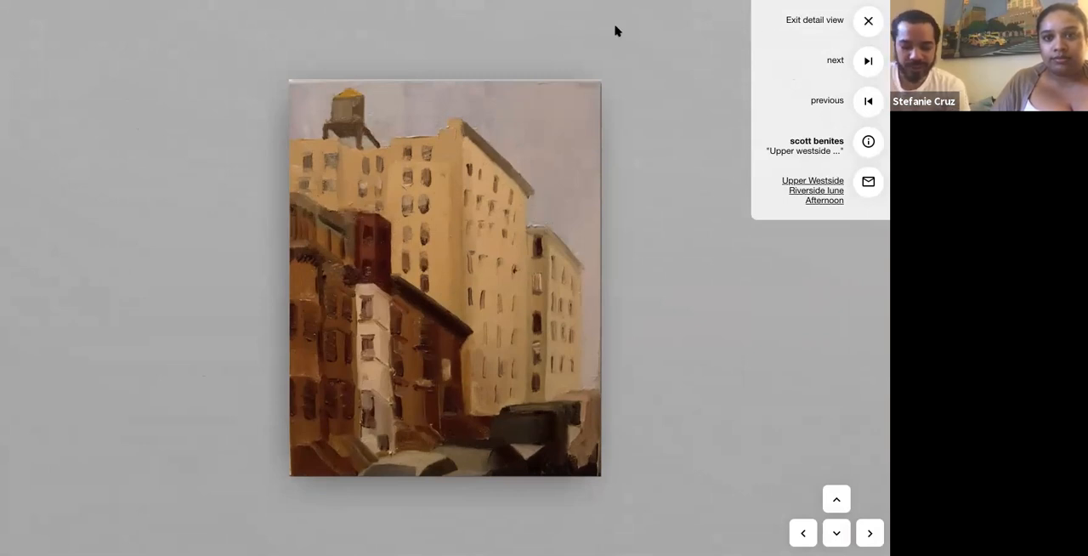
{"action": "mouse_move", "coordinate": [404, 60]}
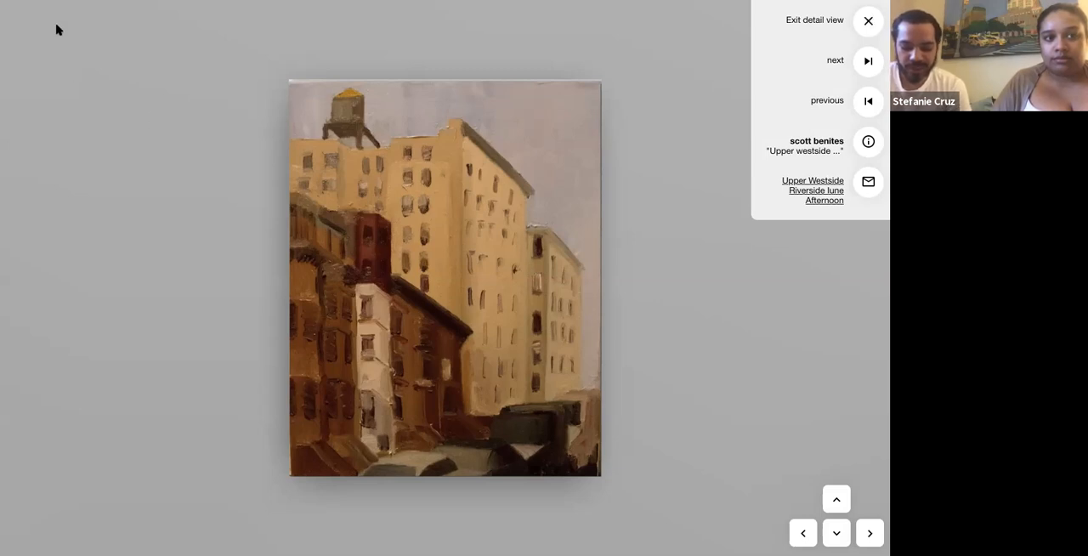
{"action": "mouse_move", "coordinate": [22, 74]}
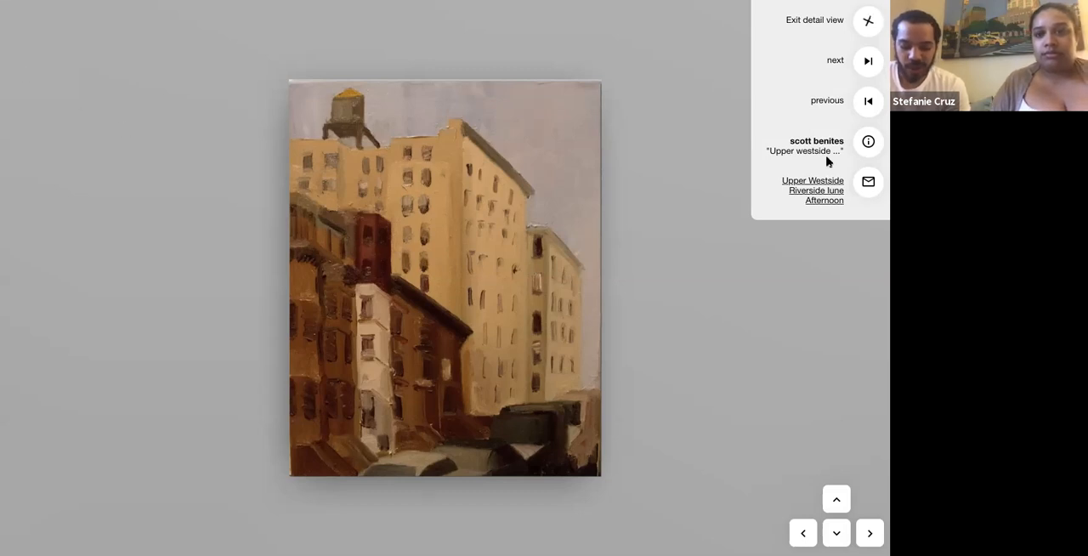
- Step forward through five paintings until the red-brick 102nd broadway corner scene appears
{"action": "left_click", "coordinate": [866, 60]}
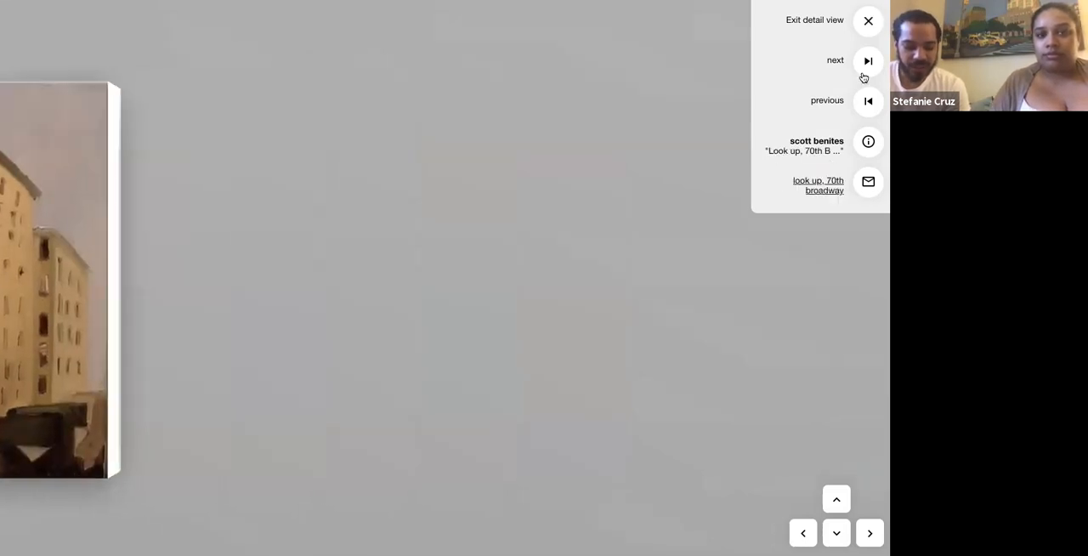
{"action": "left_click", "coordinate": [866, 60]}
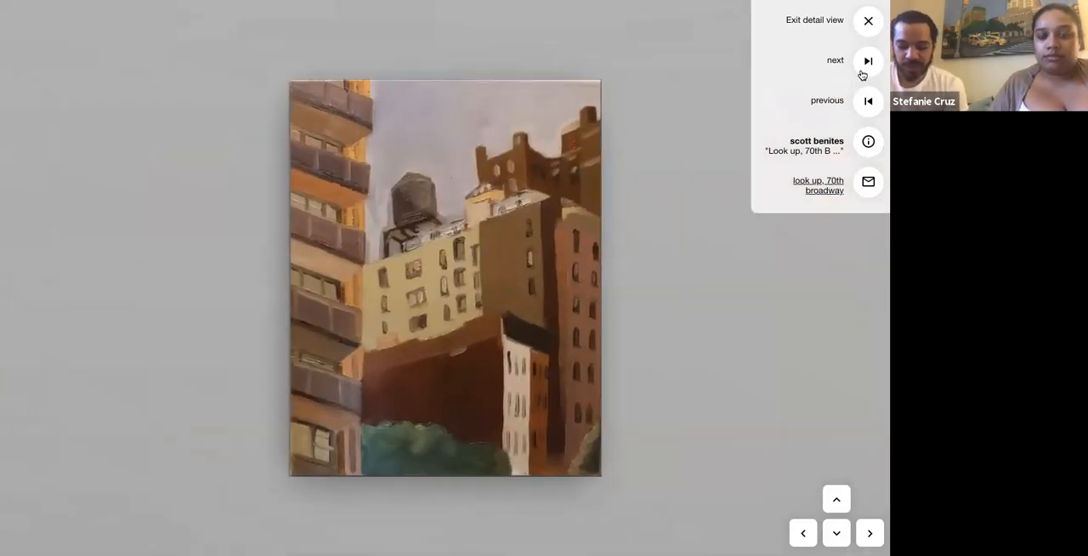
{"action": "left_click", "coordinate": [866, 60]}
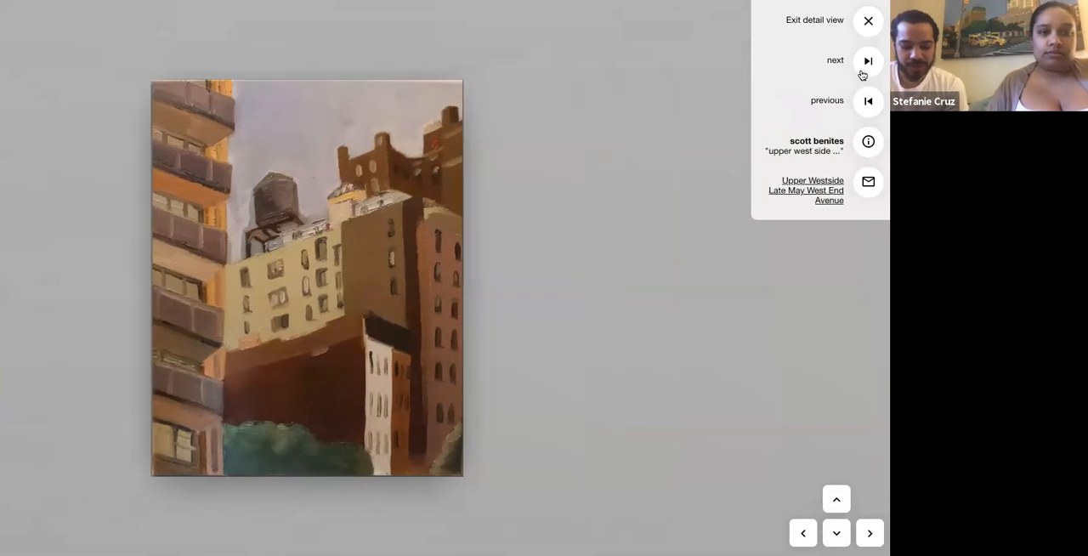
{"action": "left_click", "coordinate": [867, 61]}
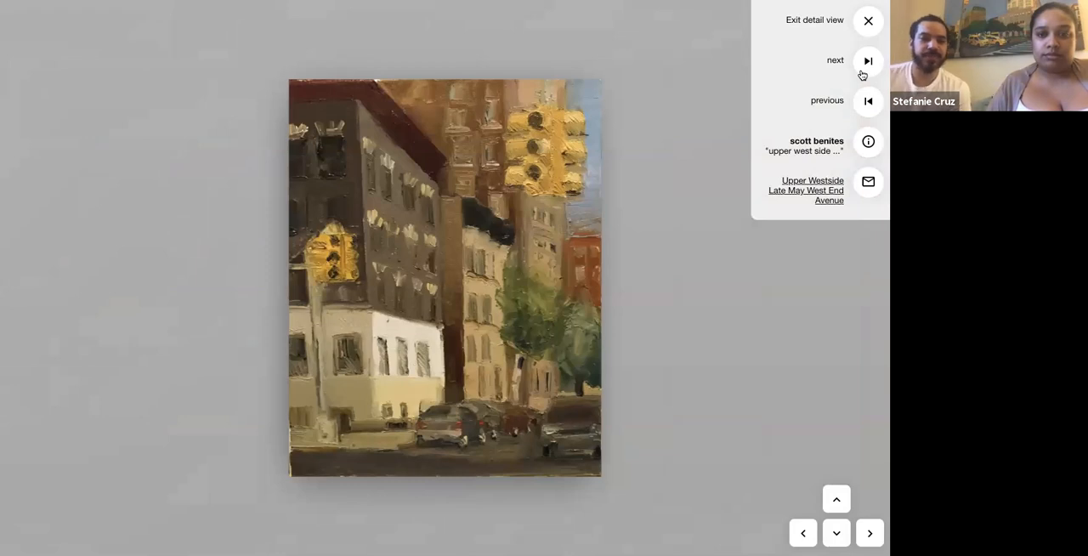
{"action": "left_click", "coordinate": [868, 60]}
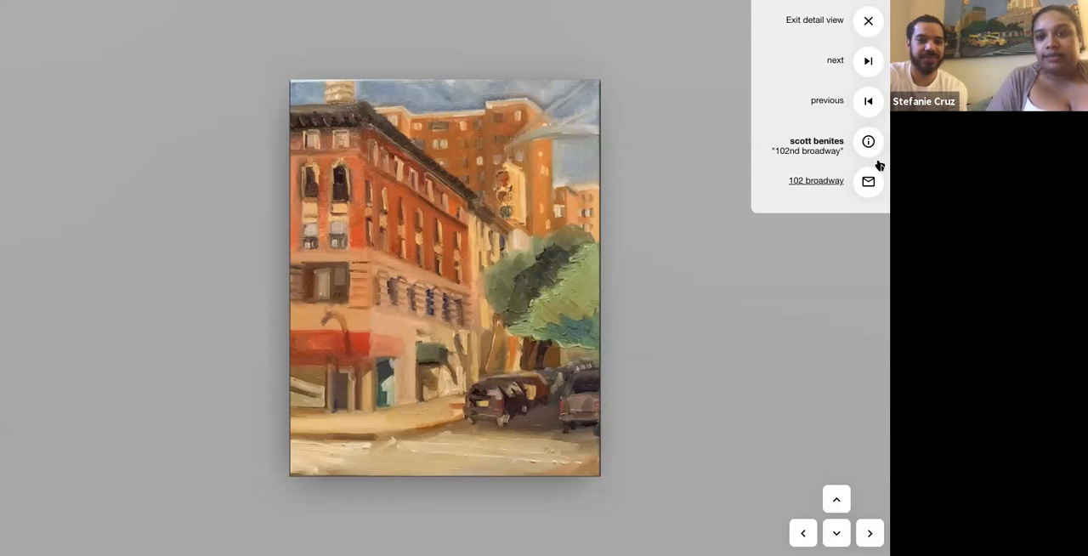
- Return to the gallery, walk to the wall and bring the snowman sidewalk painting up close
{"action": "left_click", "coordinate": [866, 21]}
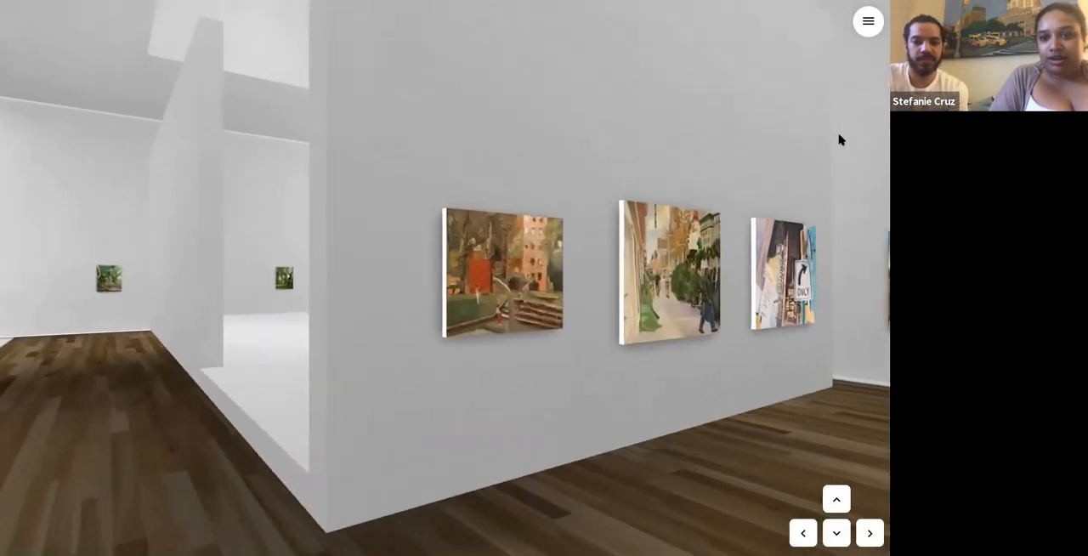
{"action": "left_click", "coordinate": [836, 499]}
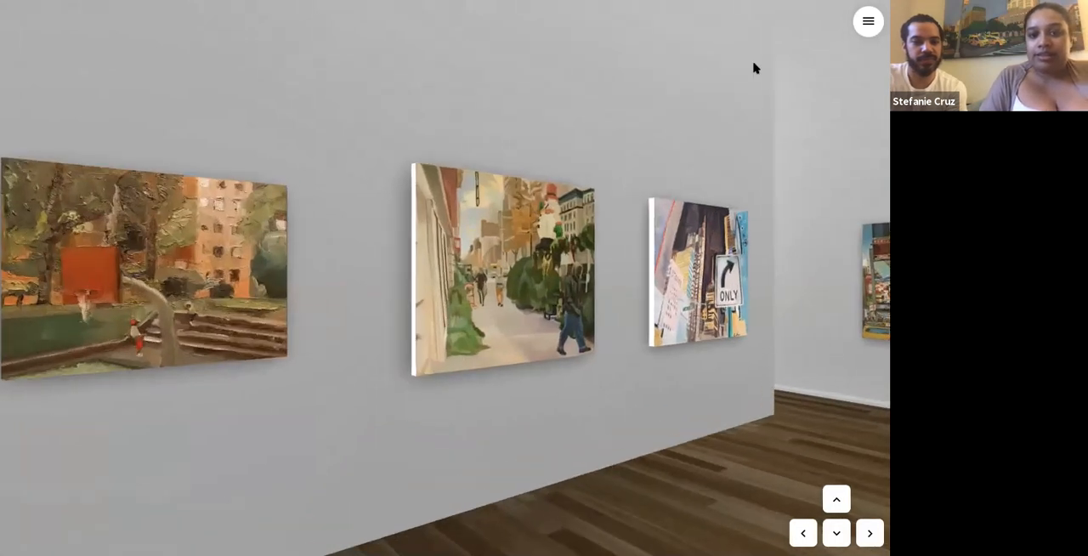
{"action": "left_click", "coordinate": [802, 533]}
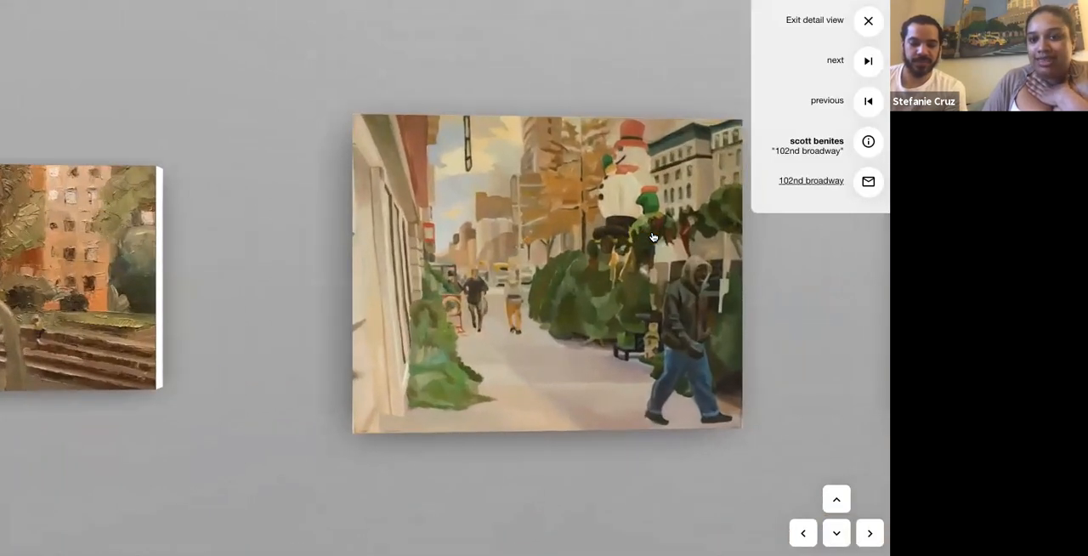
- Center the snowman sidewalk painting, then return to the 102nd broadway close-up
{"action": "left_click", "coordinate": [548, 272]}
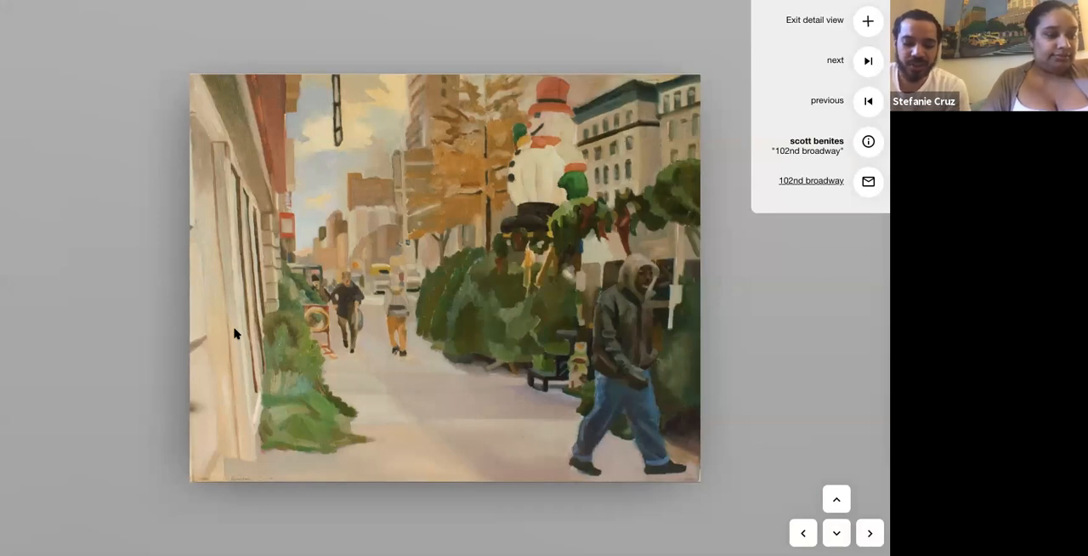
{"action": "left_click", "coordinate": [867, 20]}
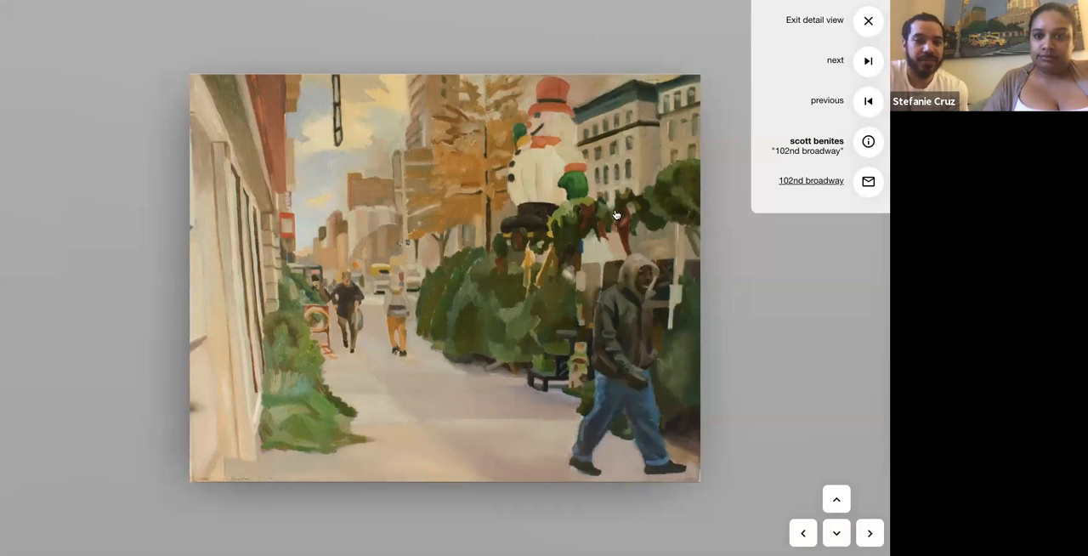
{"action": "mouse_move", "coordinate": [865, 85]}
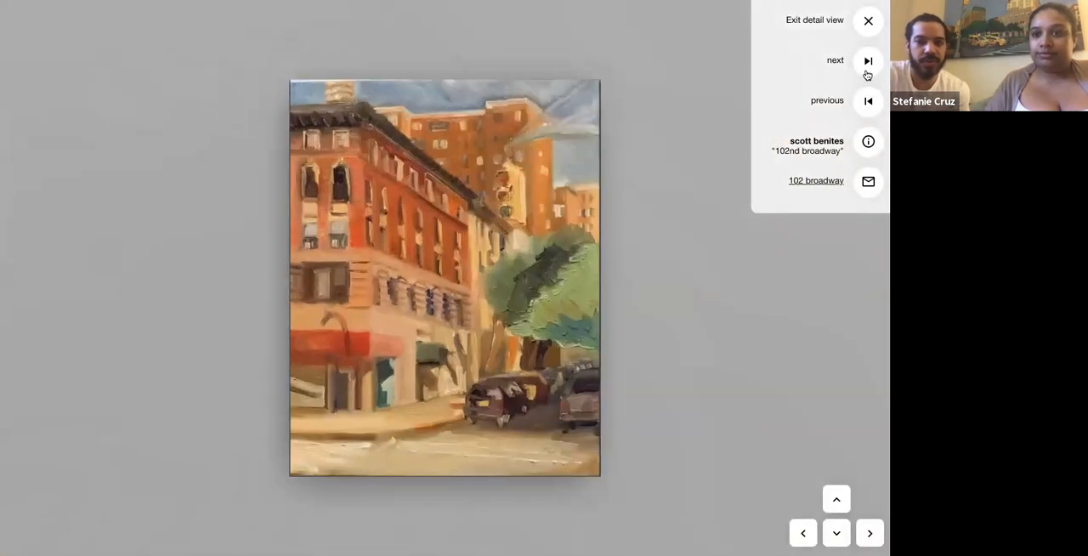
- Advance the detail view to the 'Upper westside basketball court' painting
{"action": "left_click", "coordinate": [867, 60]}
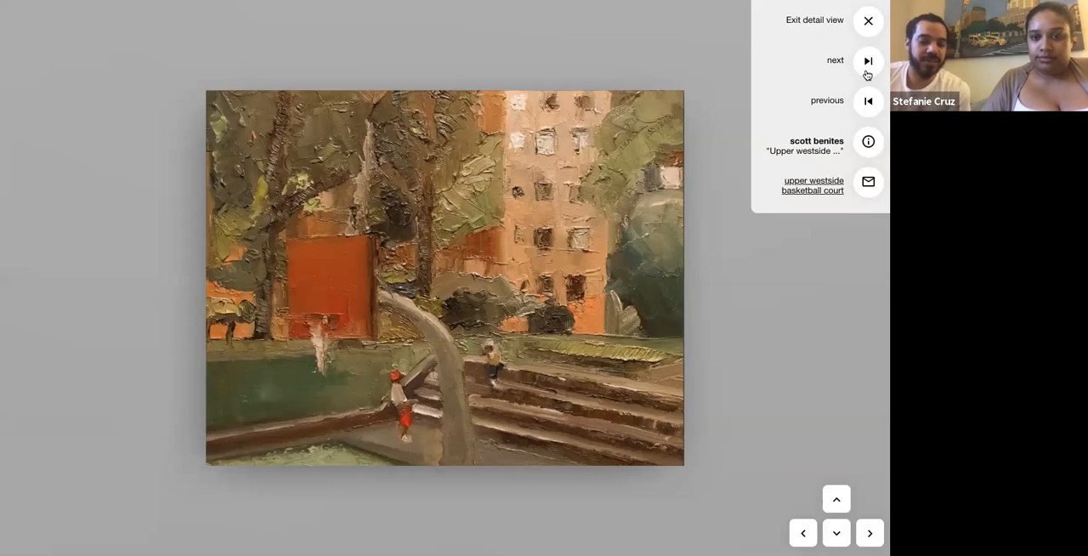
{"action": "mouse_move", "coordinate": [853, 68]}
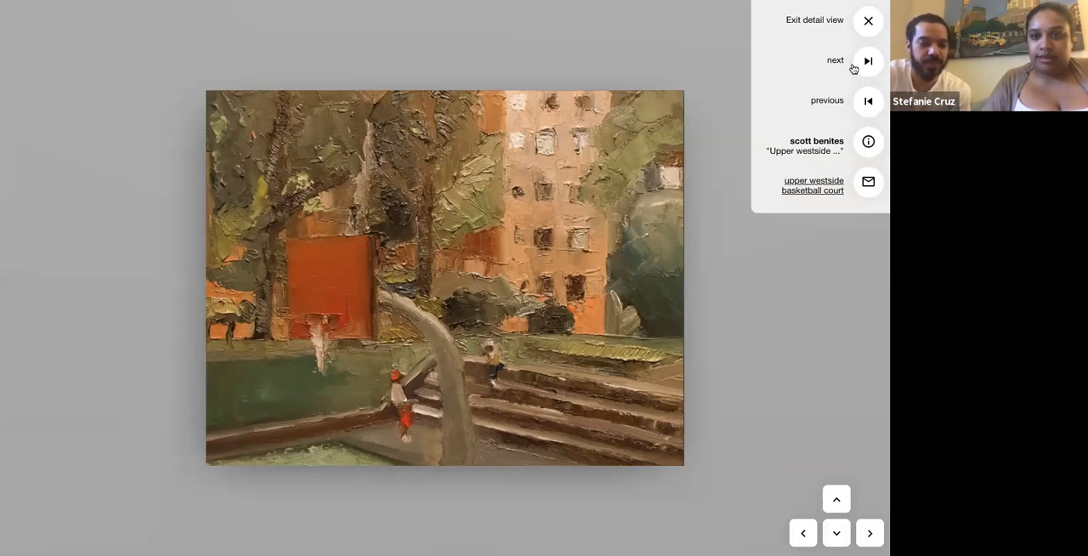
- Advance past the 102nd broadway painting to reach '47 street' in detail view
{"action": "left_click", "coordinate": [868, 60]}
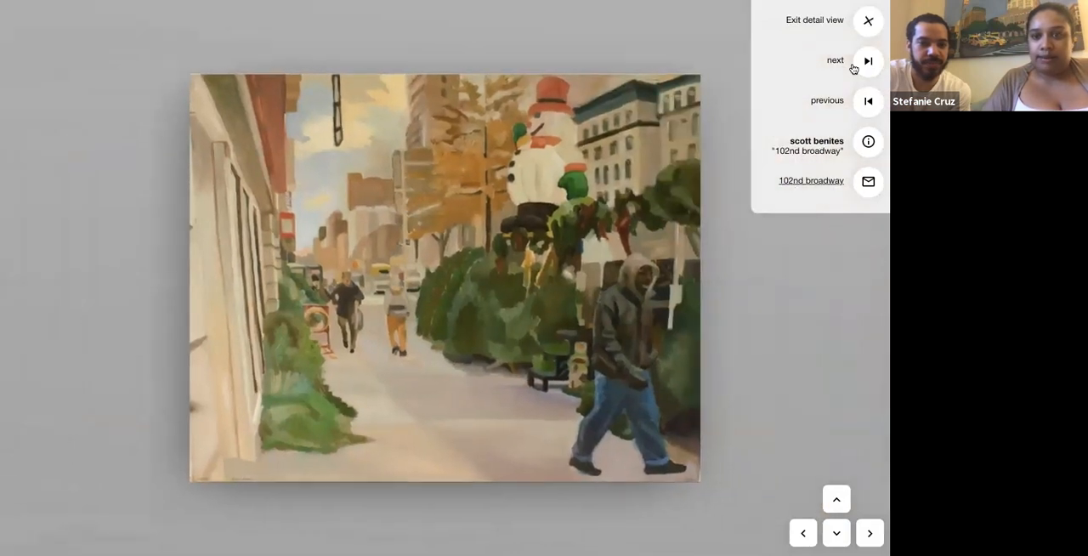
{"action": "left_click", "coordinate": [868, 60]}
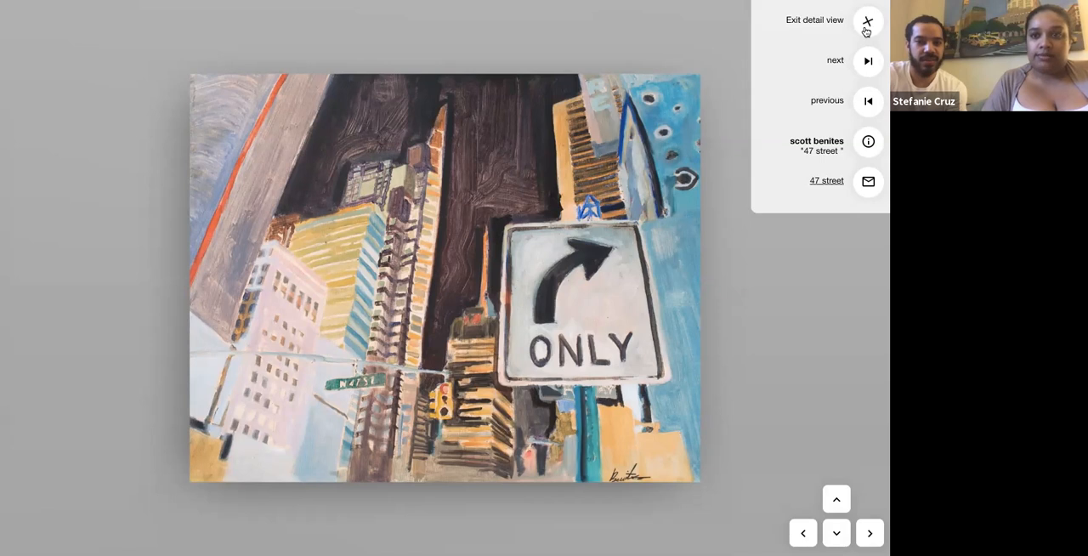
- Return to the gallery room and bring the orange 'Afternoon New York' painting up close
{"action": "left_click", "coordinate": [868, 20]}
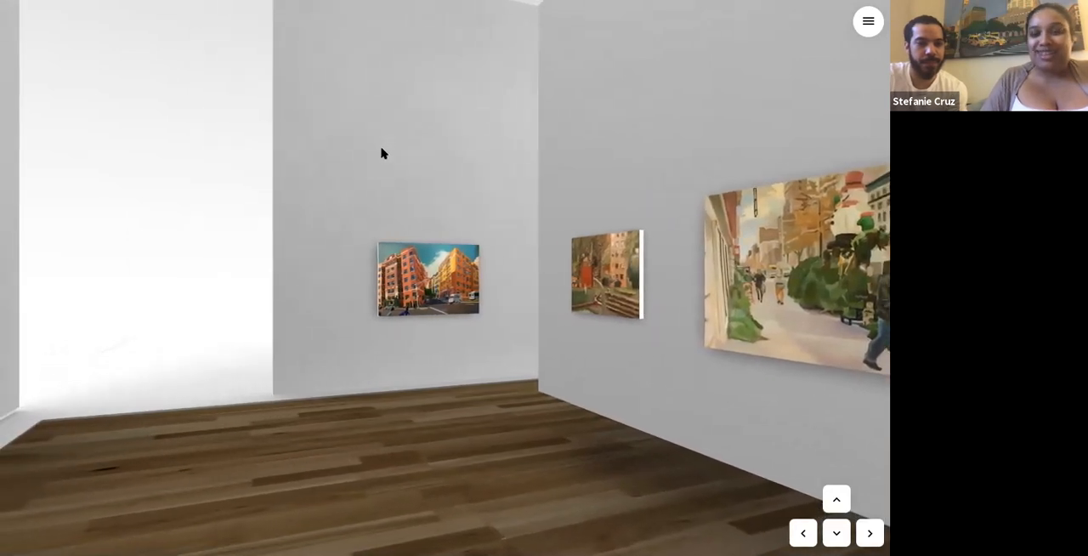
{"action": "left_click", "coordinate": [836, 499]}
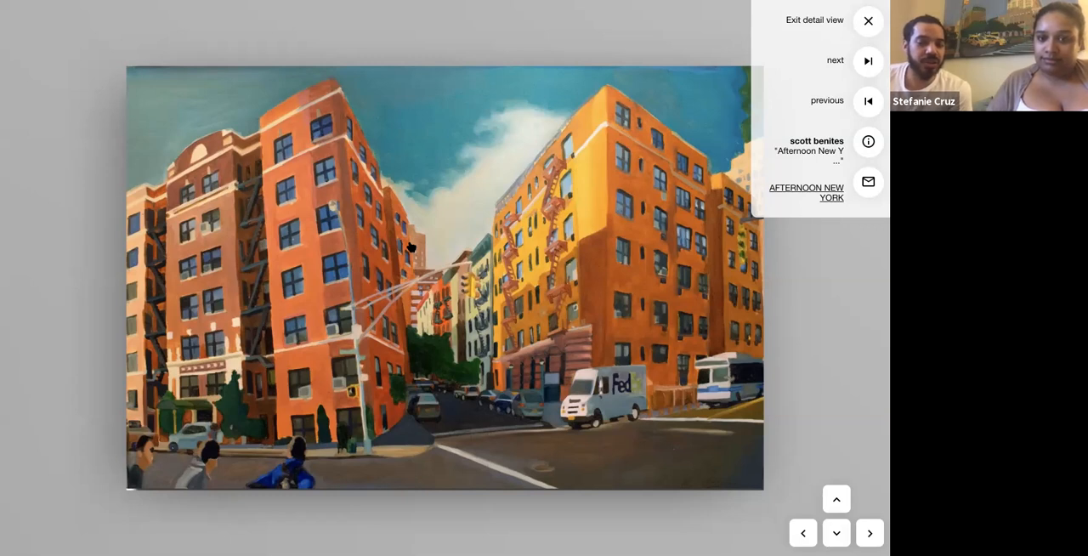
{"action": "mouse_move", "coordinate": [868, 79]}
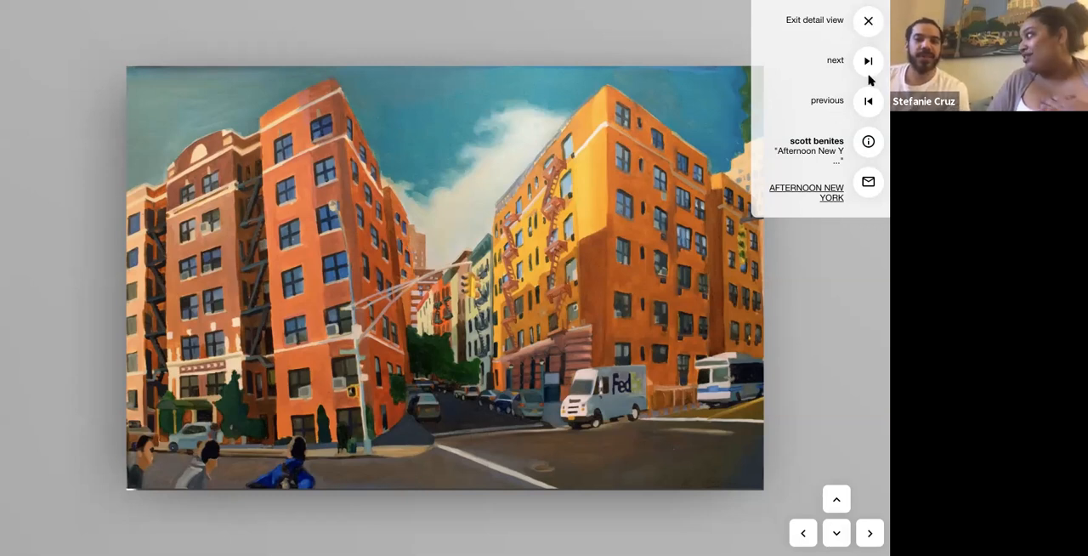
- Step through 'Leaving' and the next painting to reach 'Downtown Flow' in detail view
{"action": "left_click", "coordinate": [867, 60]}
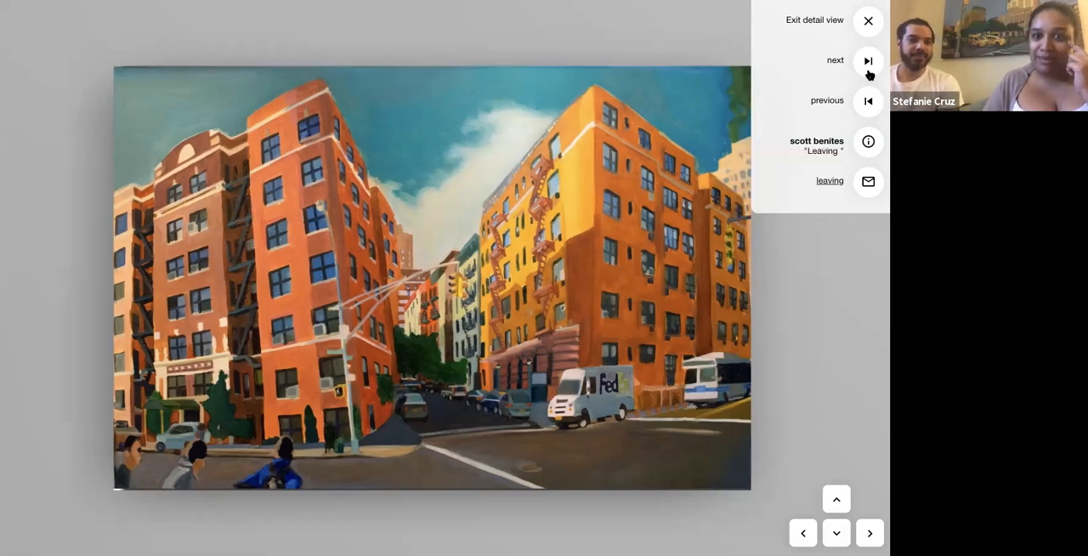
{"action": "left_click", "coordinate": [867, 60]}
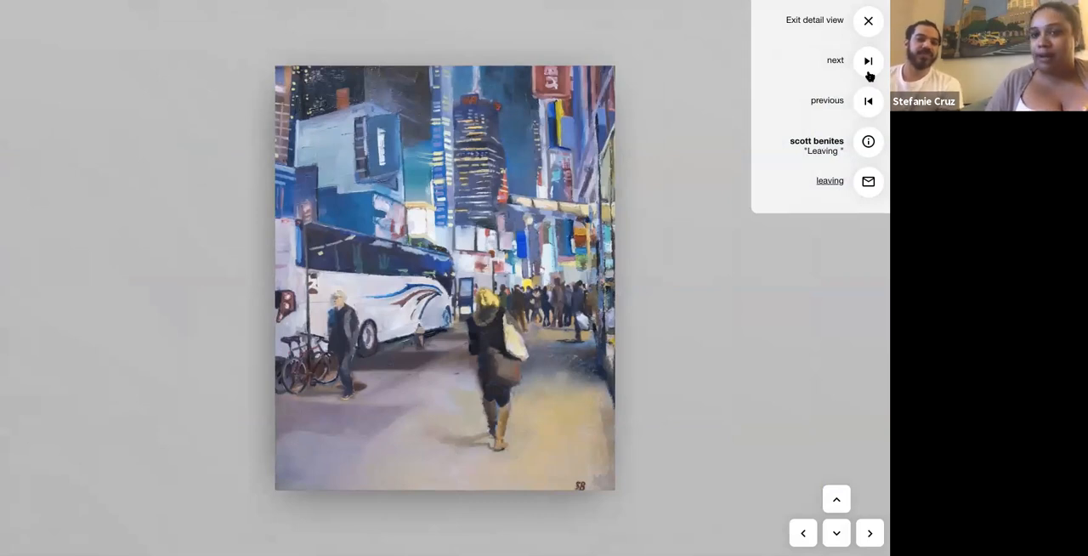
{"action": "mouse_move", "coordinate": [804, 192]}
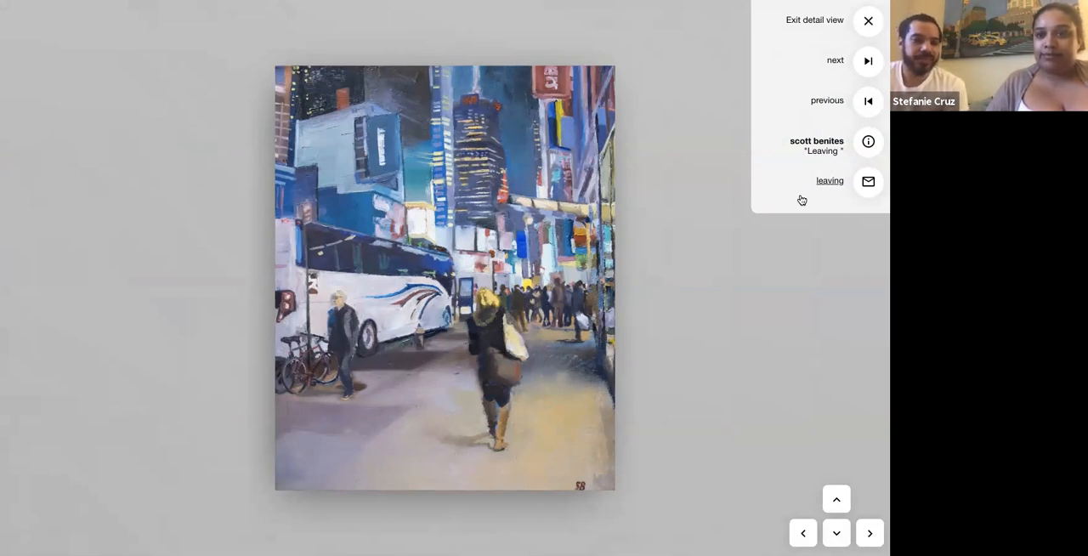
{"action": "left_click", "coordinate": [867, 60]}
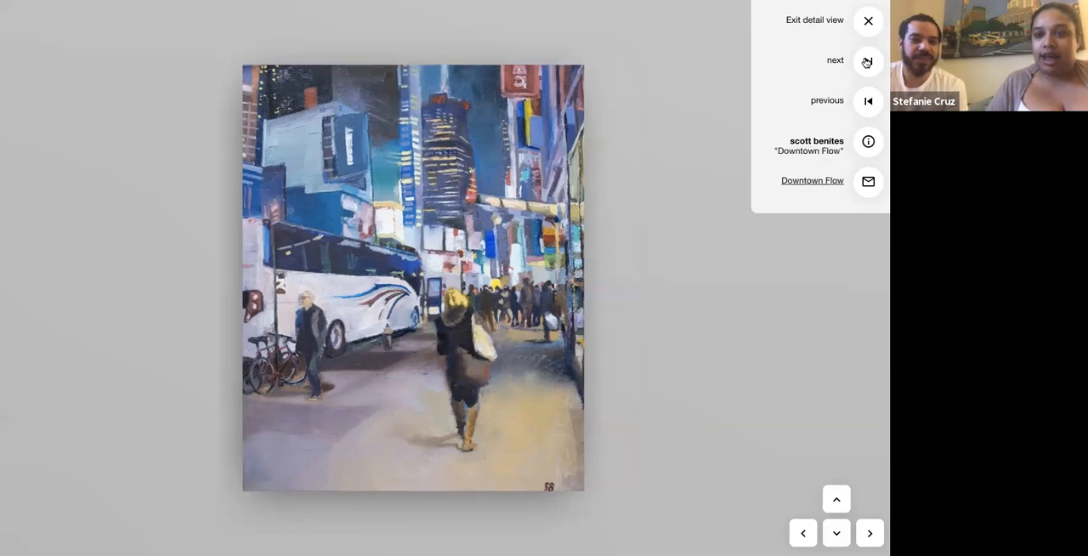
{"action": "left_click", "coordinate": [868, 61]}
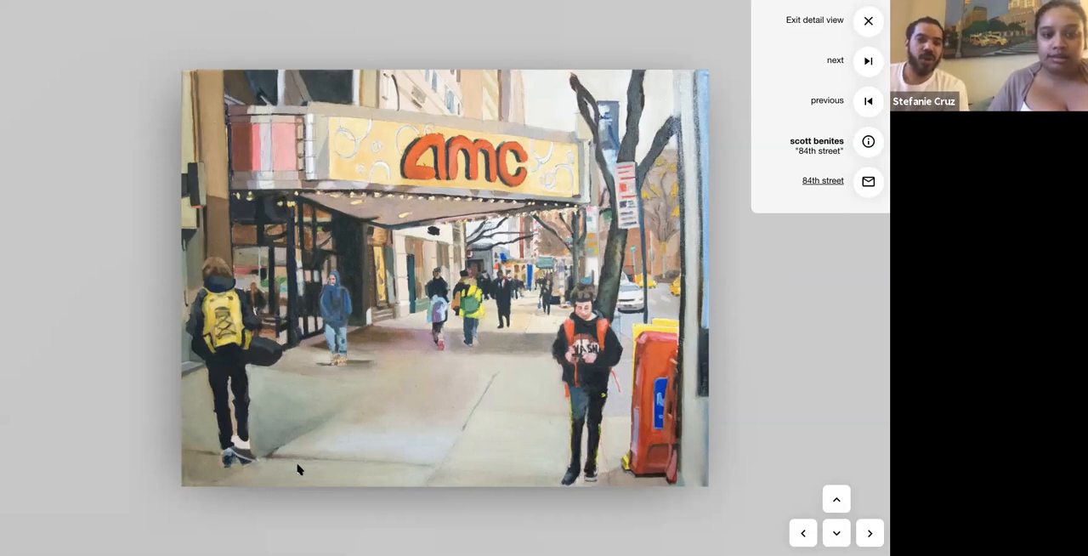
{"action": "mouse_move", "coordinate": [285, 499]}
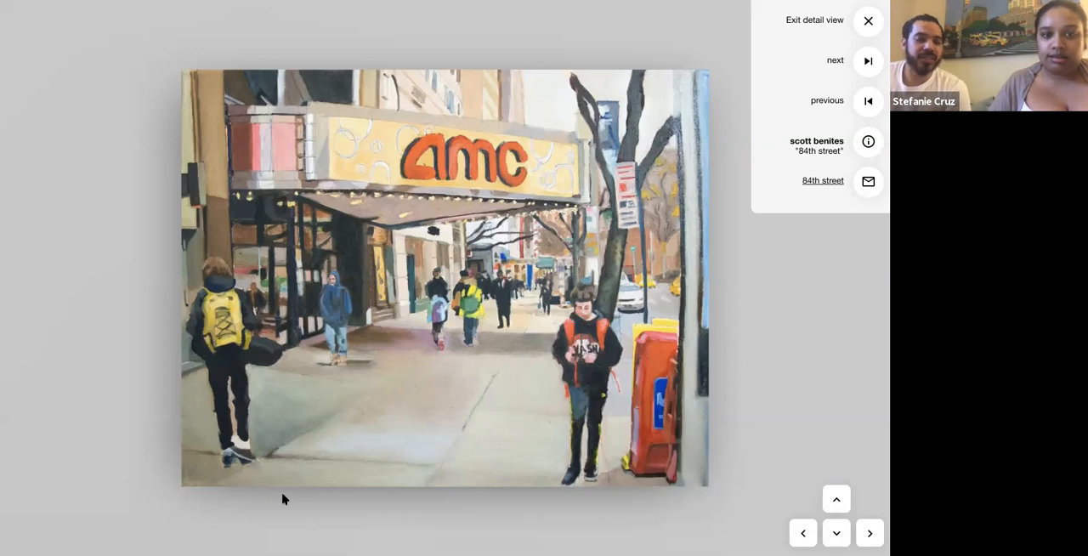
{"action": "mouse_move", "coordinate": [261, 458]}
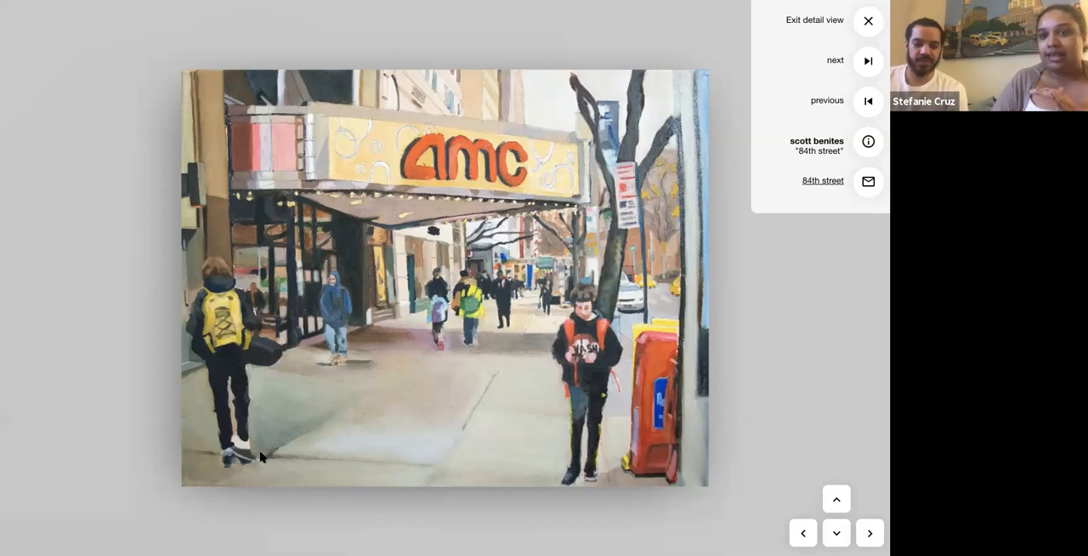
{"action": "mouse_move", "coordinate": [548, 7]}
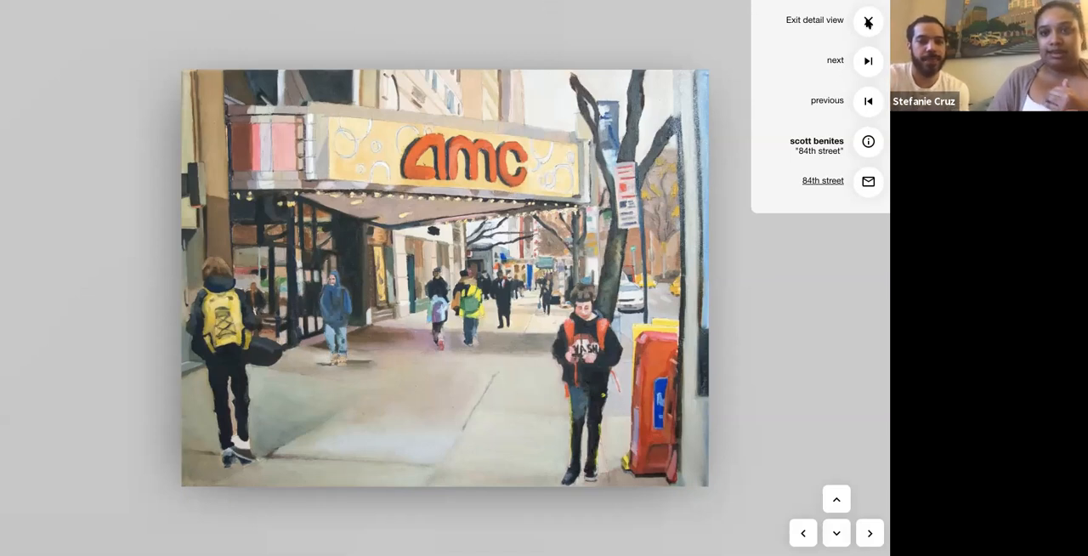
- Return to the gallery room and bring the 'central park trees' painting up close
{"action": "left_click", "coordinate": [867, 21]}
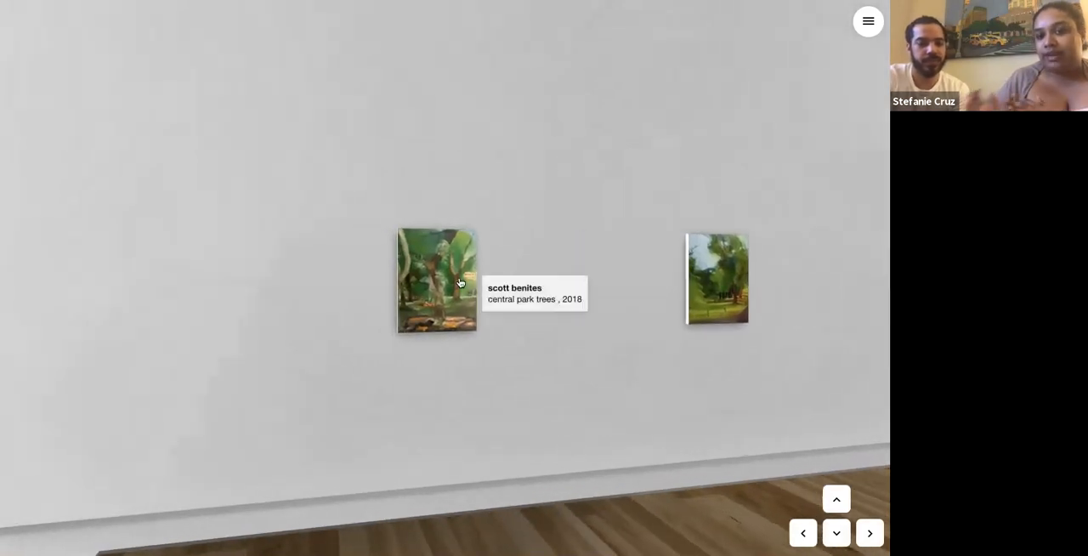
{"action": "left_click", "coordinate": [436, 281]}
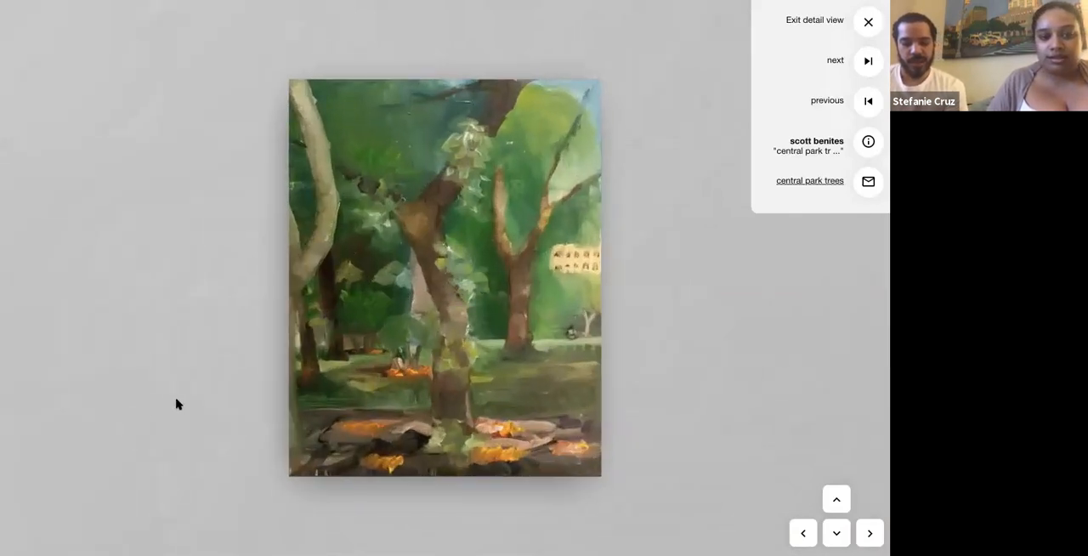
{"action": "mouse_move", "coordinate": [62, 432]}
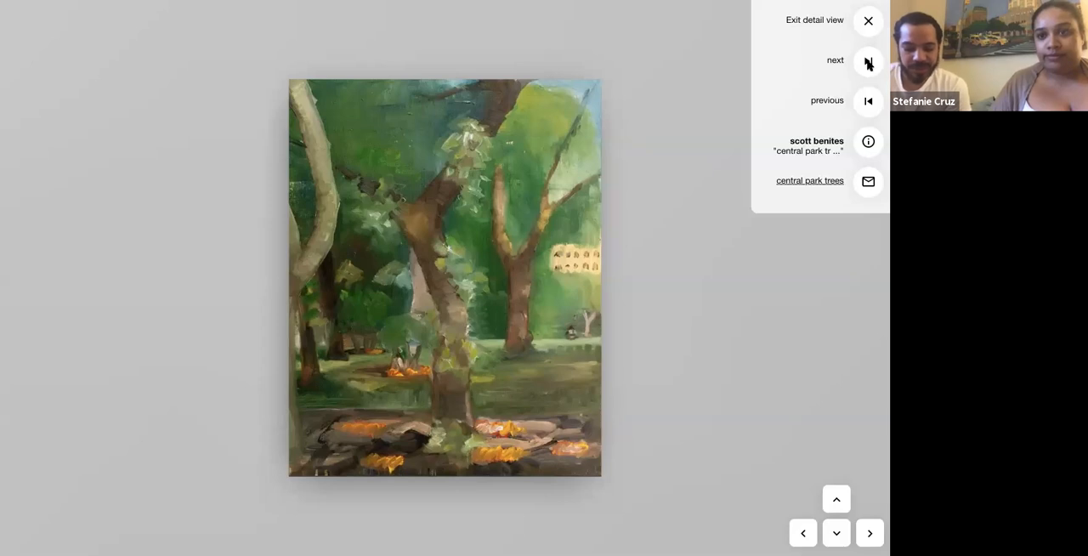
- Step through central park fields, plateau and duck pond until 'bridge 28' is listed
{"action": "left_click", "coordinate": [867, 61]}
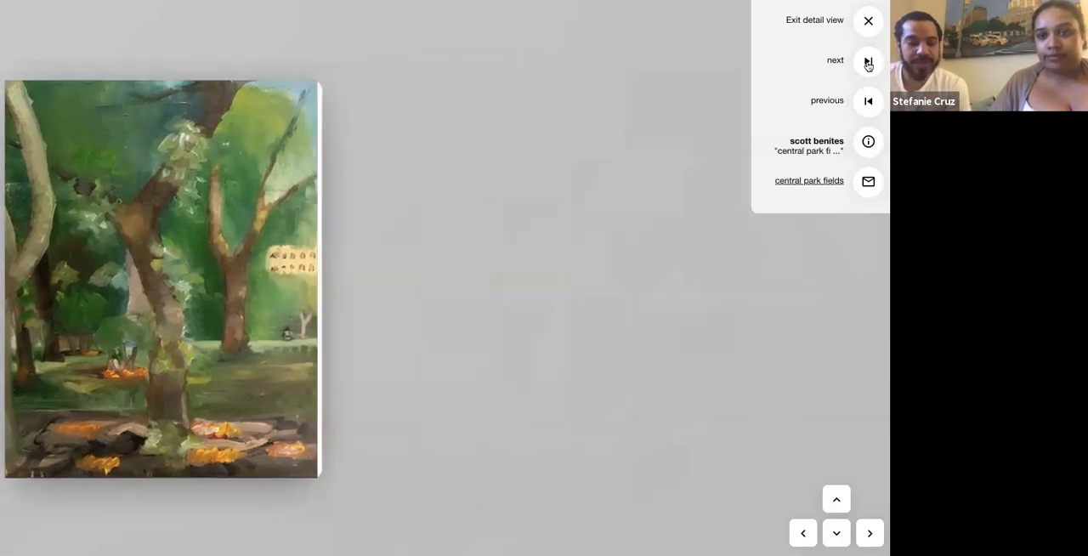
{"action": "left_click", "coordinate": [867, 61]}
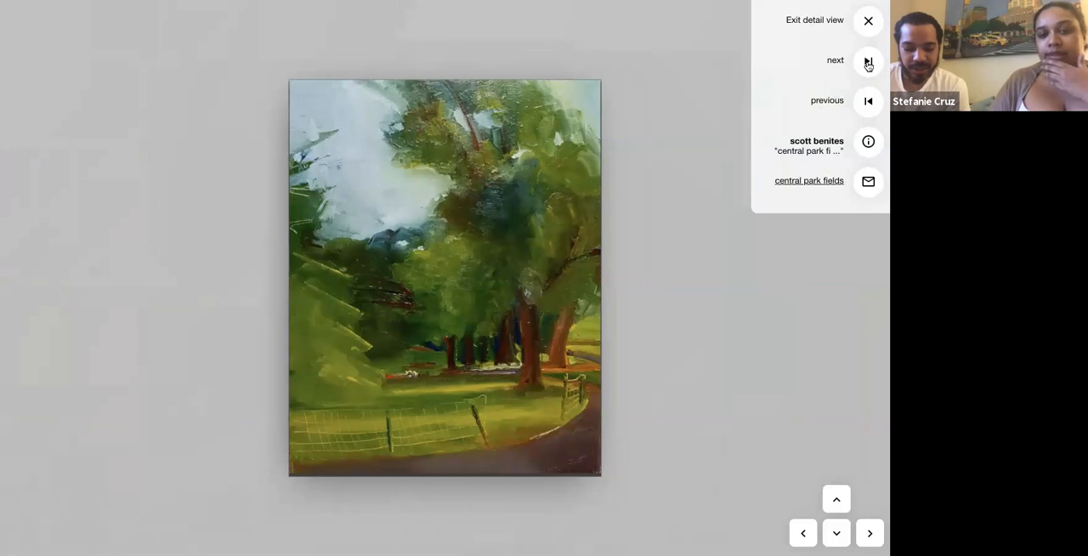
{"action": "mouse_move", "coordinate": [177, 408]}
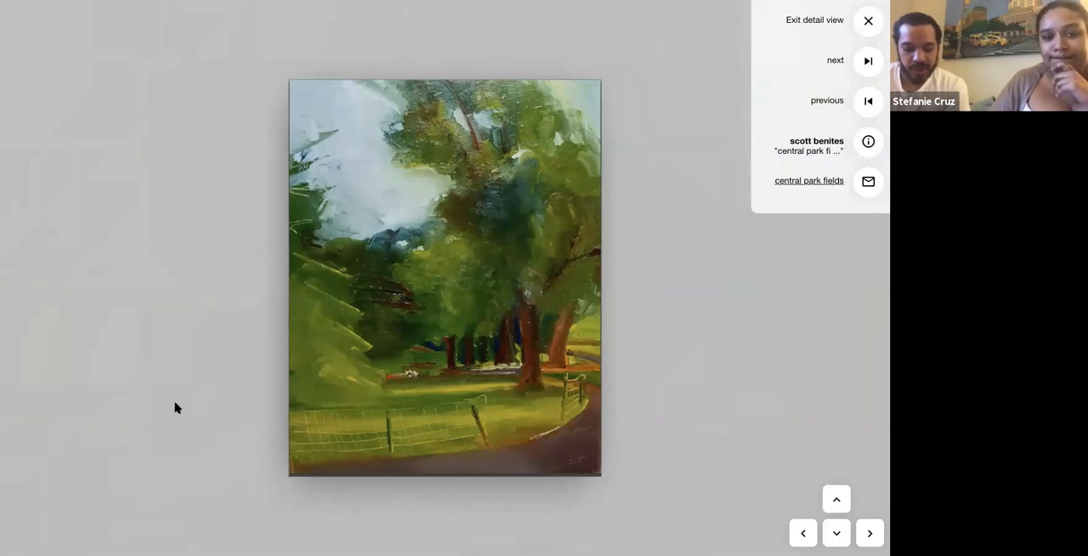
{"action": "mouse_move", "coordinate": [211, 401]}
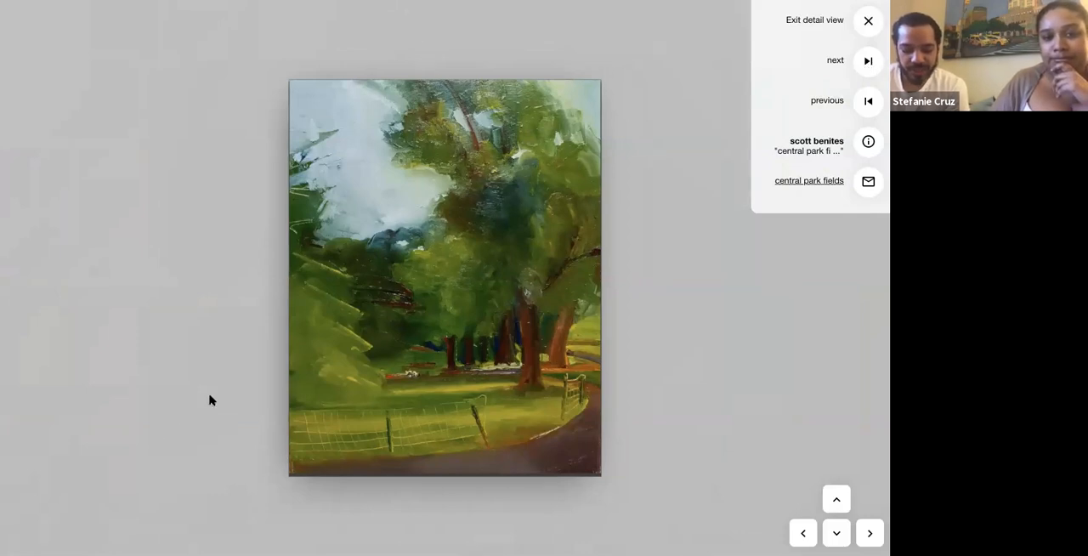
{"action": "mouse_move", "coordinate": [602, 177]}
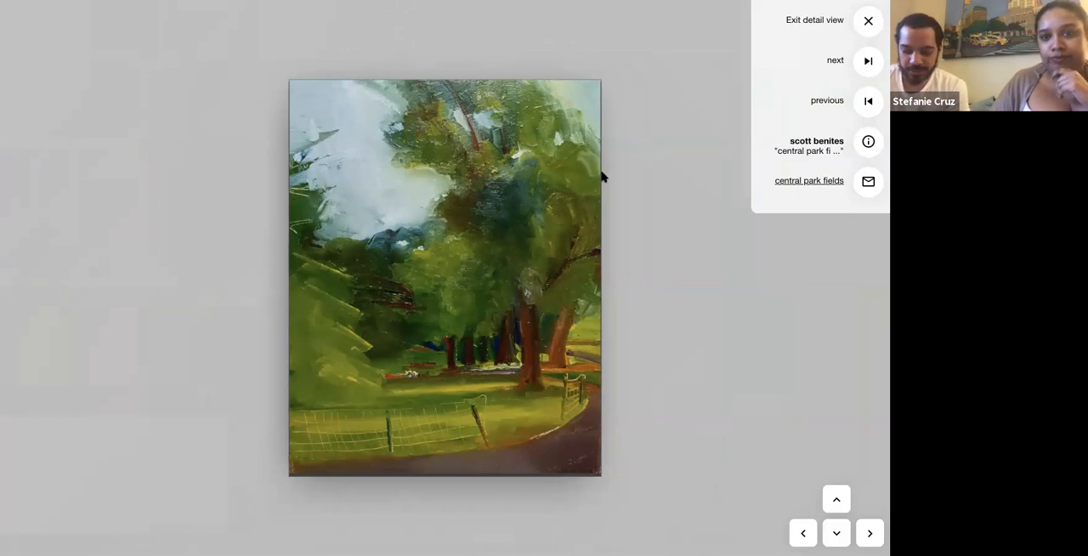
{"action": "left_click", "coordinate": [867, 60]}
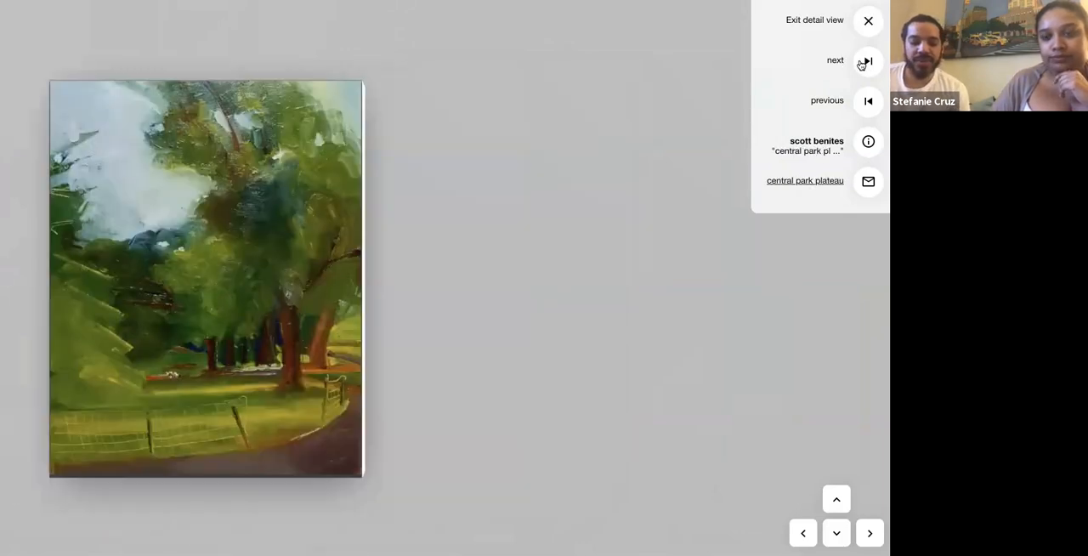
{"action": "left_click", "coordinate": [868, 60]}
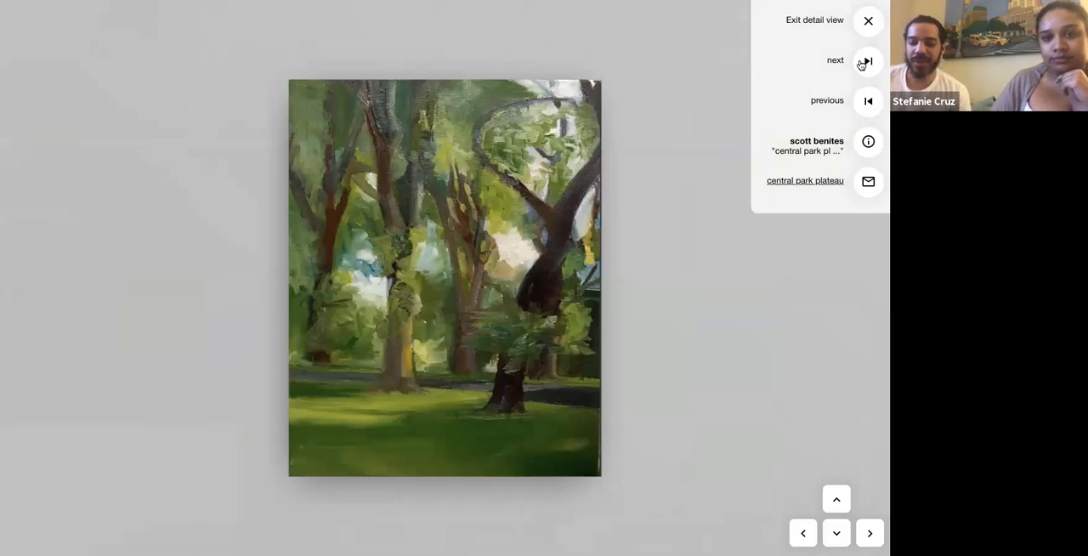
{"action": "left_click", "coordinate": [867, 60]}
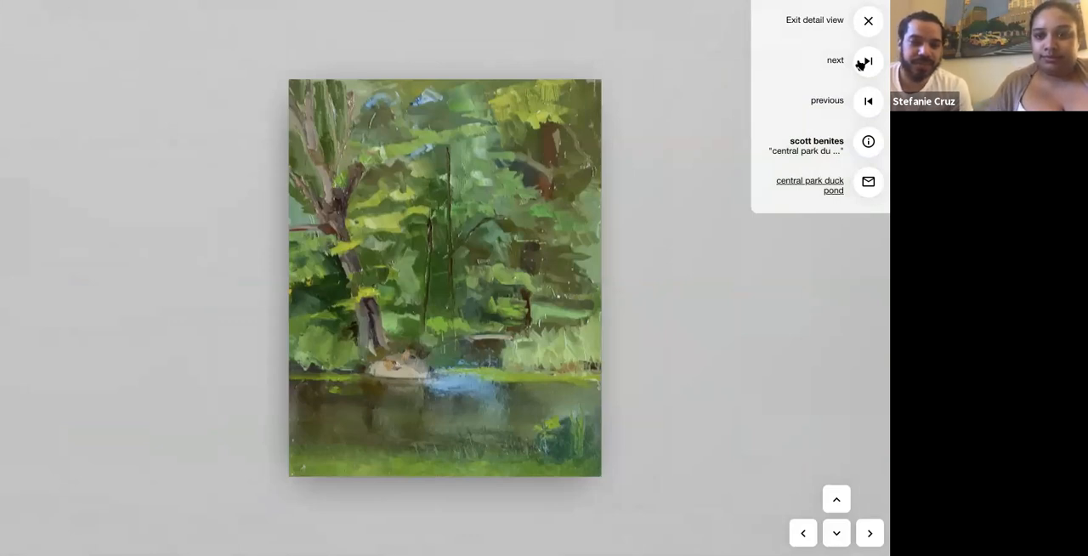
{"action": "left_click", "coordinate": [868, 60]}
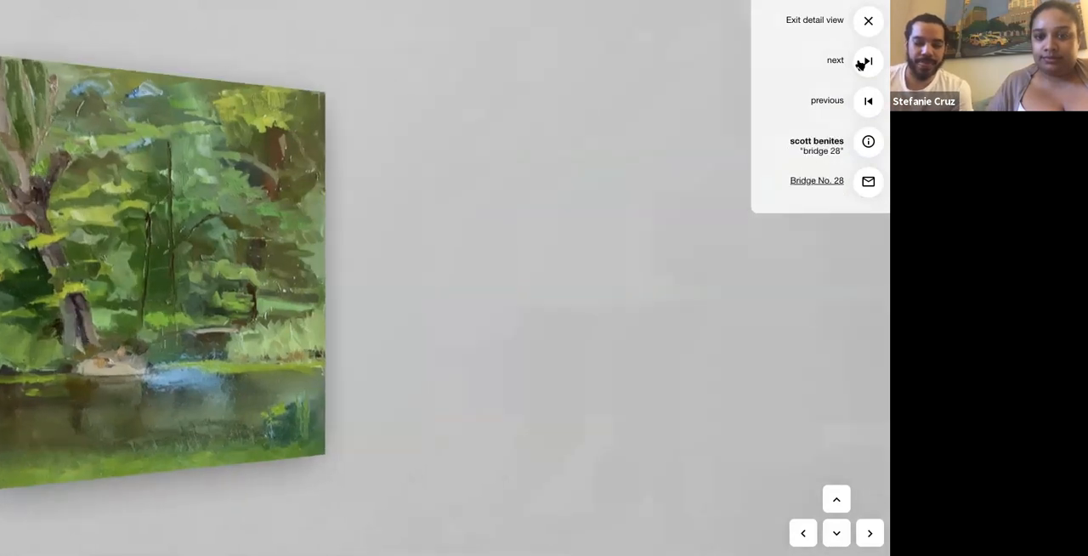
- Bring the 'Bridge No. 28' white bridge painting fully into the detail view
{"action": "left_click", "coordinate": [867, 60]}
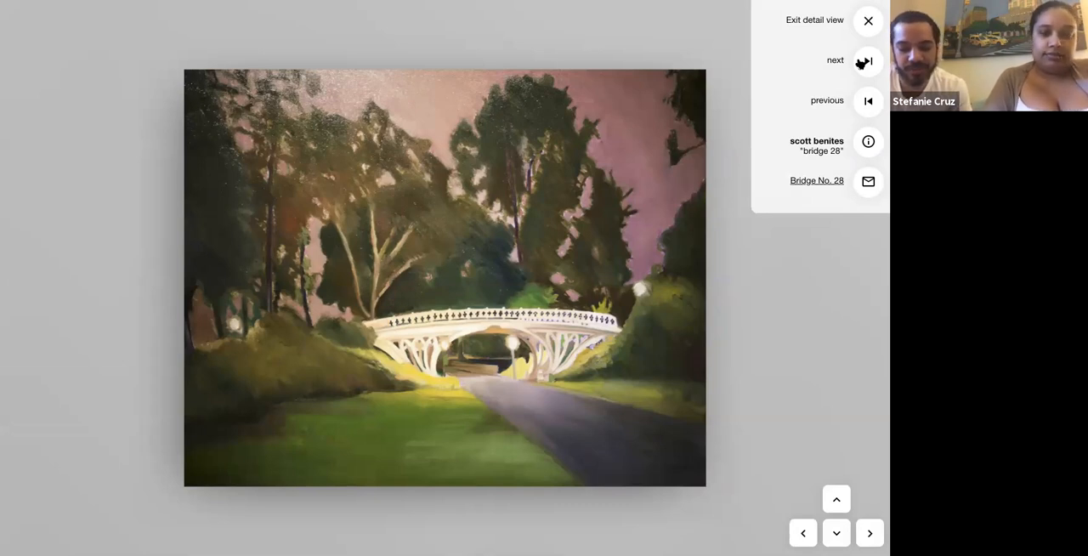
{"action": "mouse_move", "coordinate": [659, 134]}
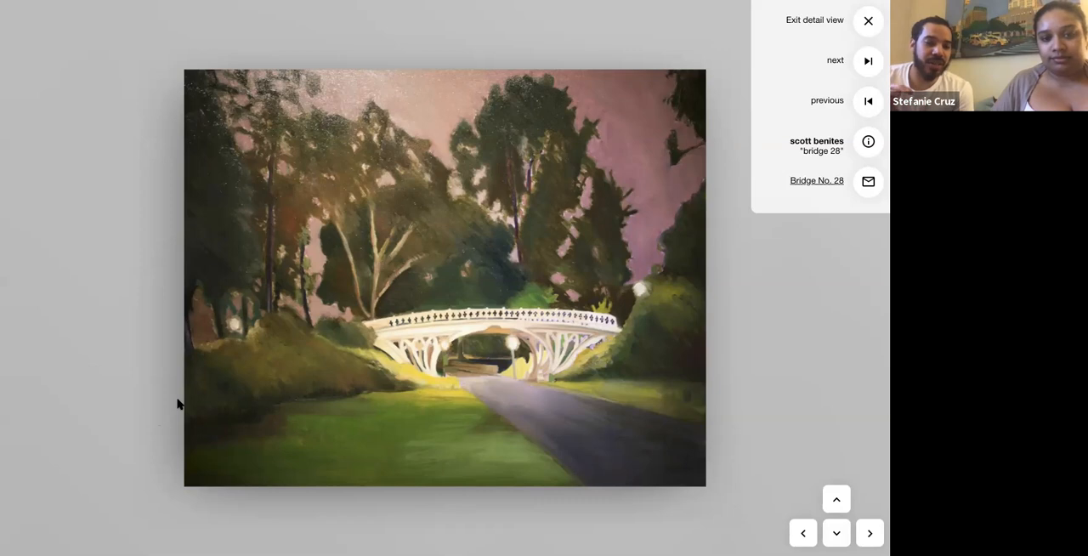
{"action": "mouse_move", "coordinate": [228, 411]}
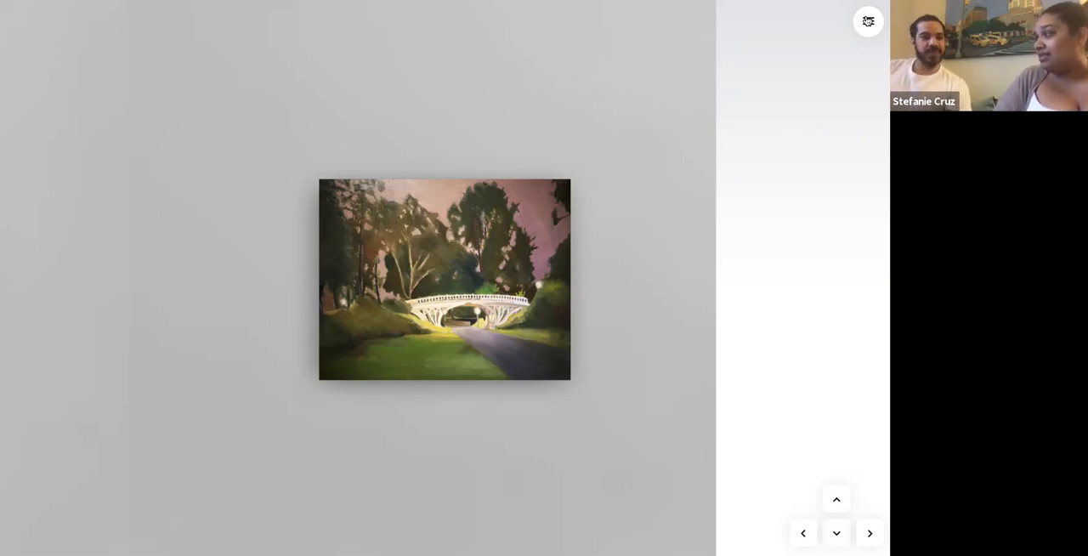
- Use the exhibition menu's 'Back to start' to return to the gallery's starting room
{"action": "left_click", "coordinate": [868, 21]}
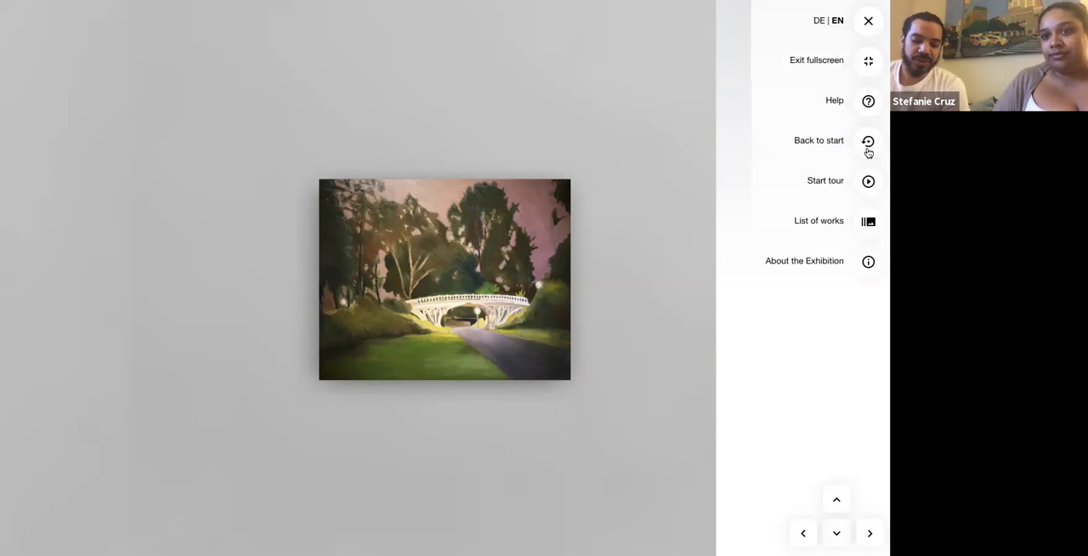
{"action": "left_click", "coordinate": [868, 141]}
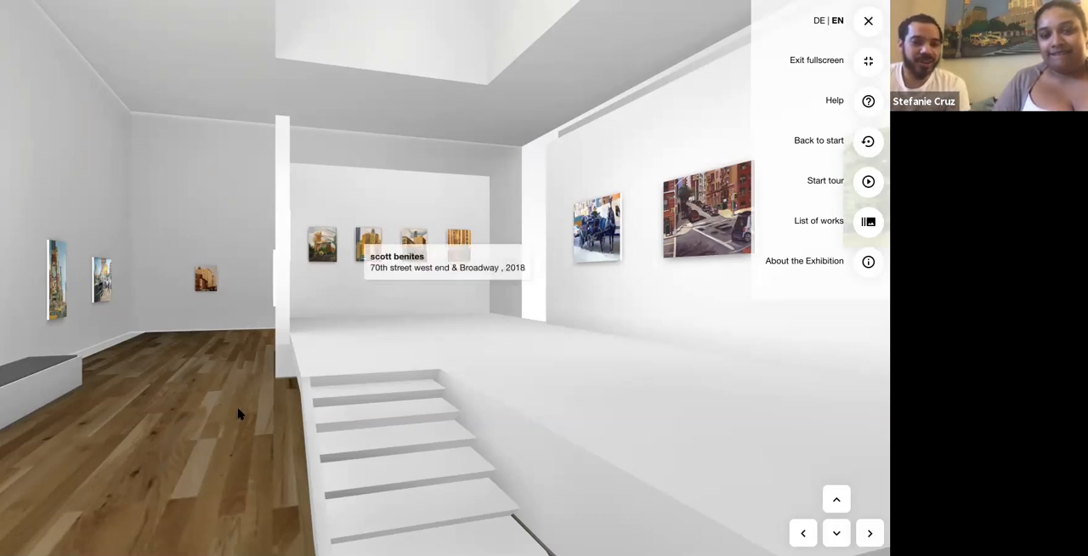
{"action": "mouse_move", "coordinate": [154, 411]}
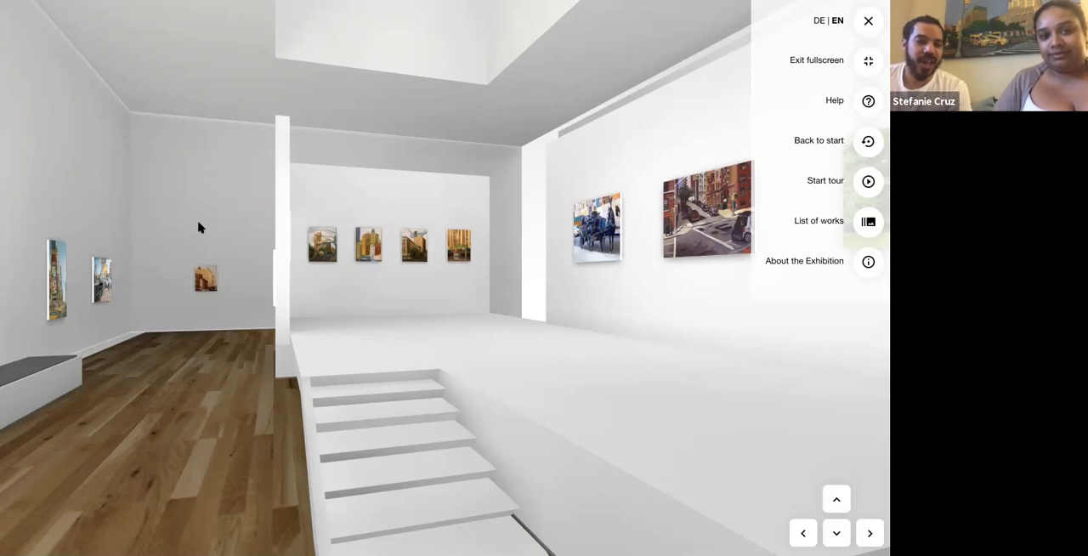
{"action": "mouse_move", "coordinate": [154, 409]}
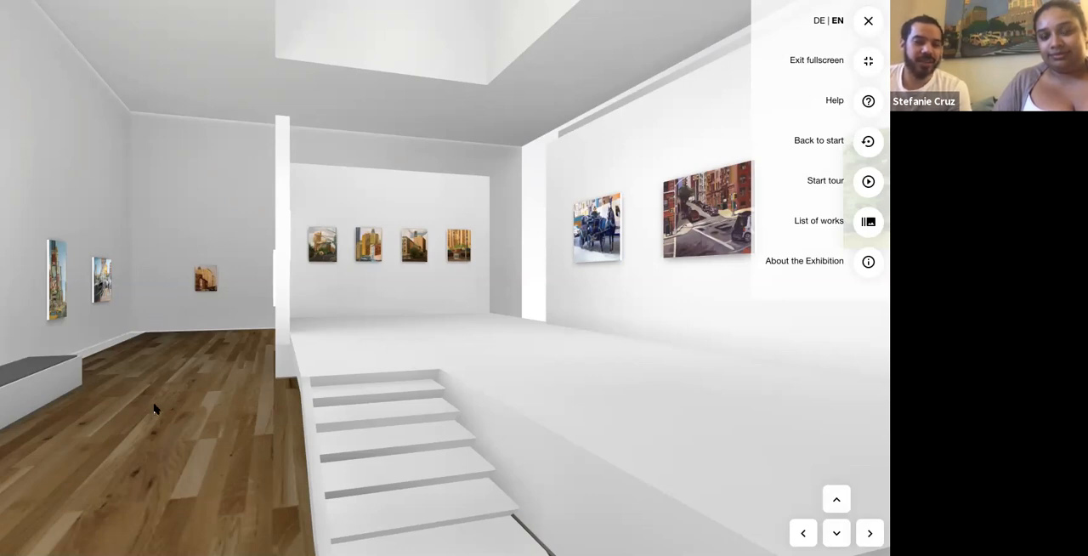
{"action": "mouse_move", "coordinate": [179, 319]}
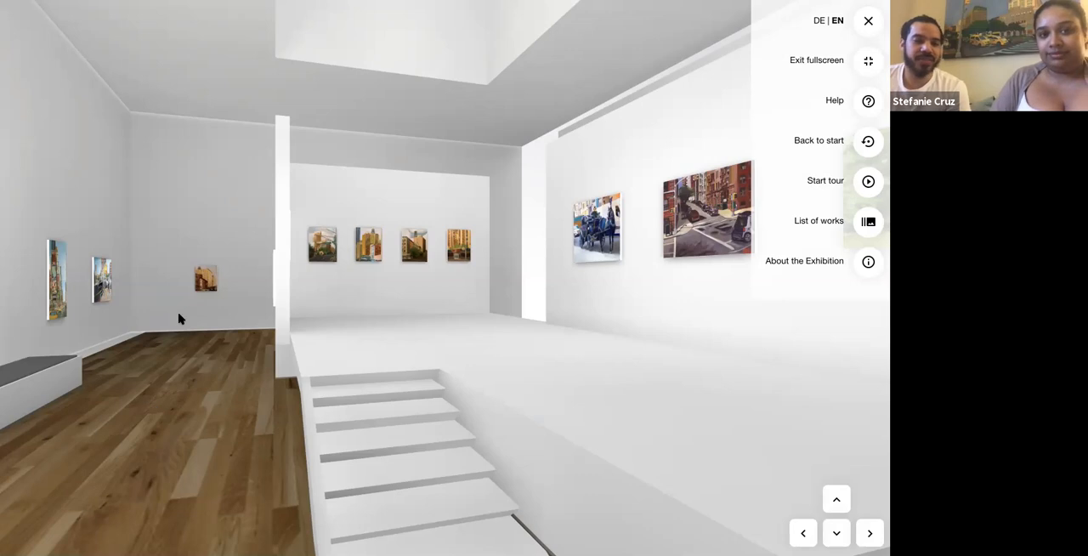
{"action": "mouse_move", "coordinate": [312, 7]}
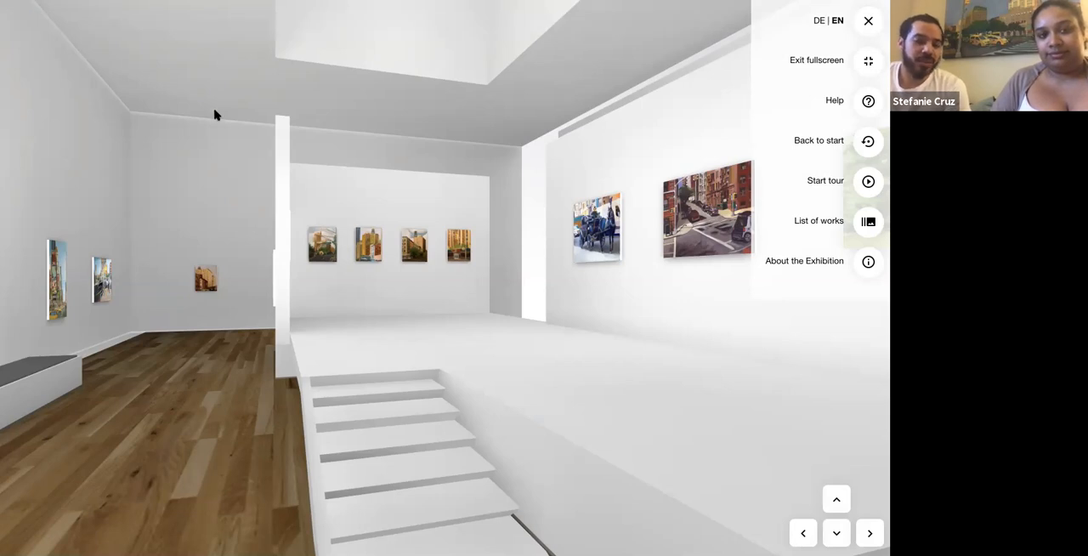
{"action": "mouse_move", "coordinate": [210, 108]}
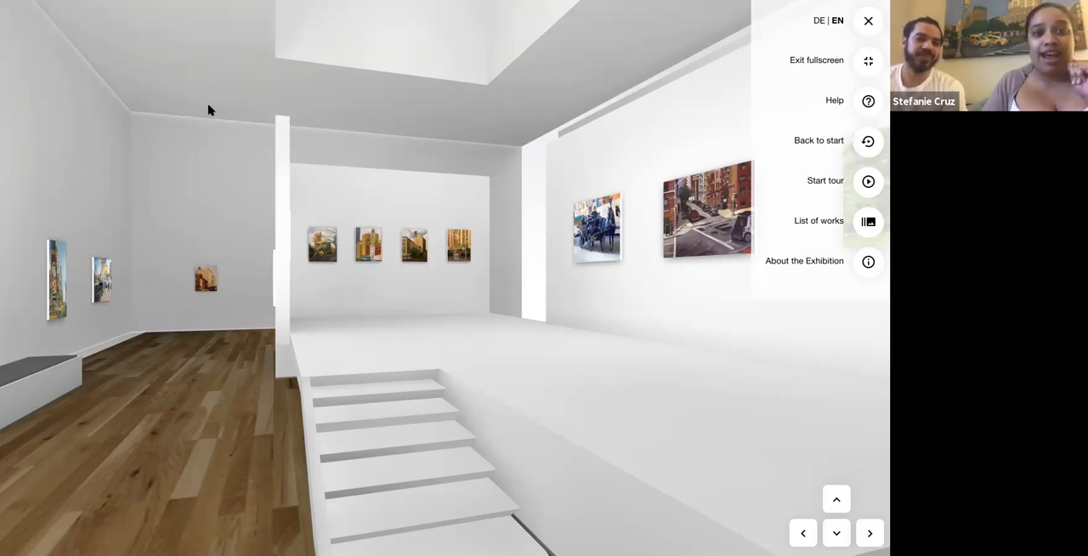
{"action": "mouse_move", "coordinate": [208, 170]}
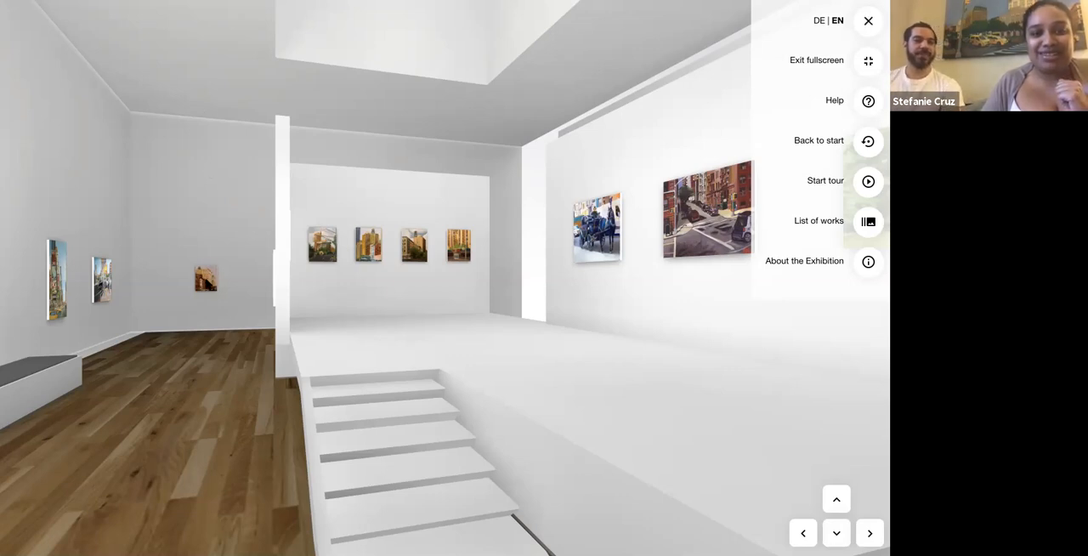
{"action": "mouse_move", "coordinate": [210, 228]}
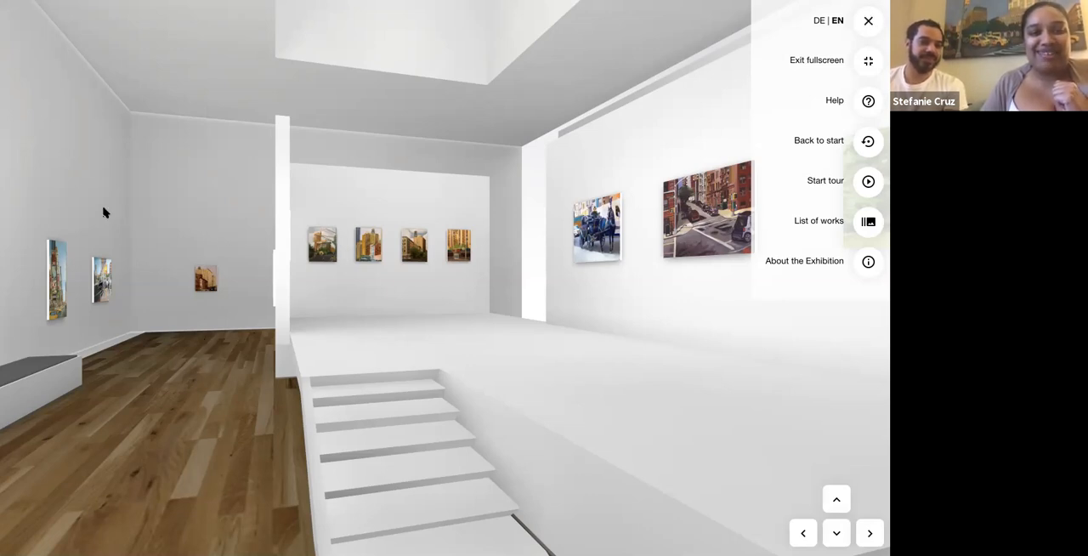
{"action": "mouse_move", "coordinate": [109, 172]}
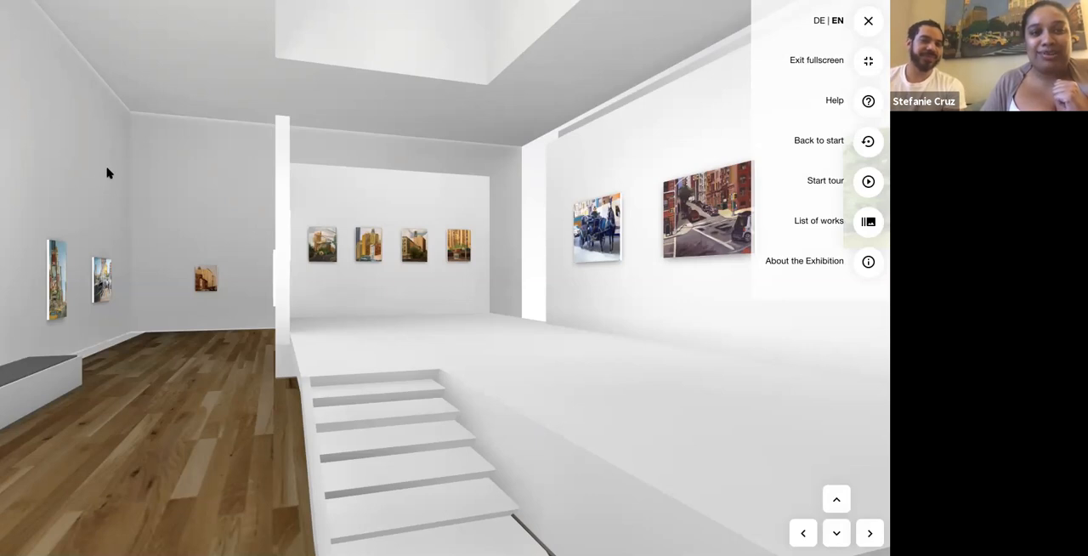
{"action": "mouse_move", "coordinate": [105, 51]}
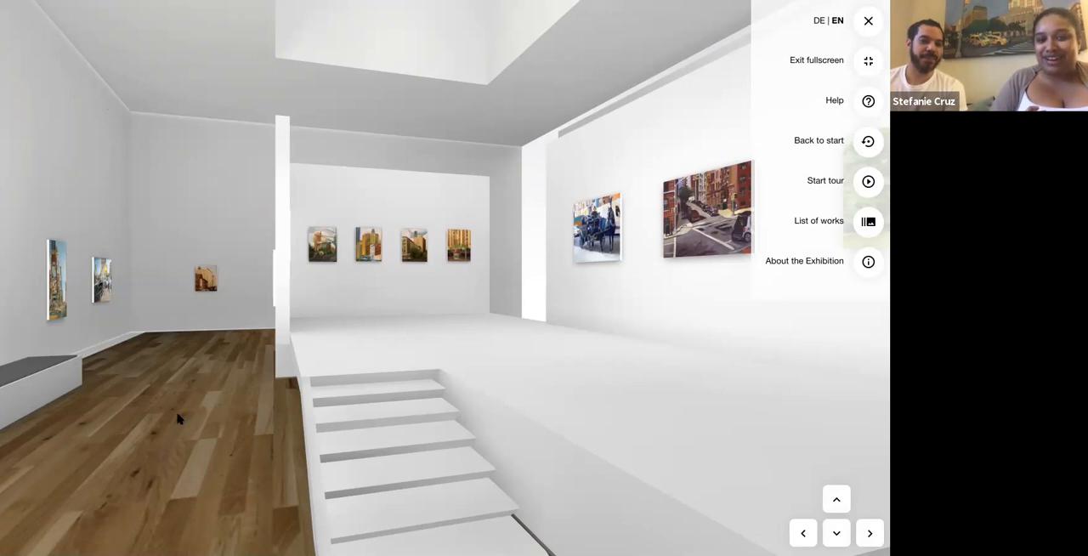
{"action": "mouse_move", "coordinate": [159, 412]}
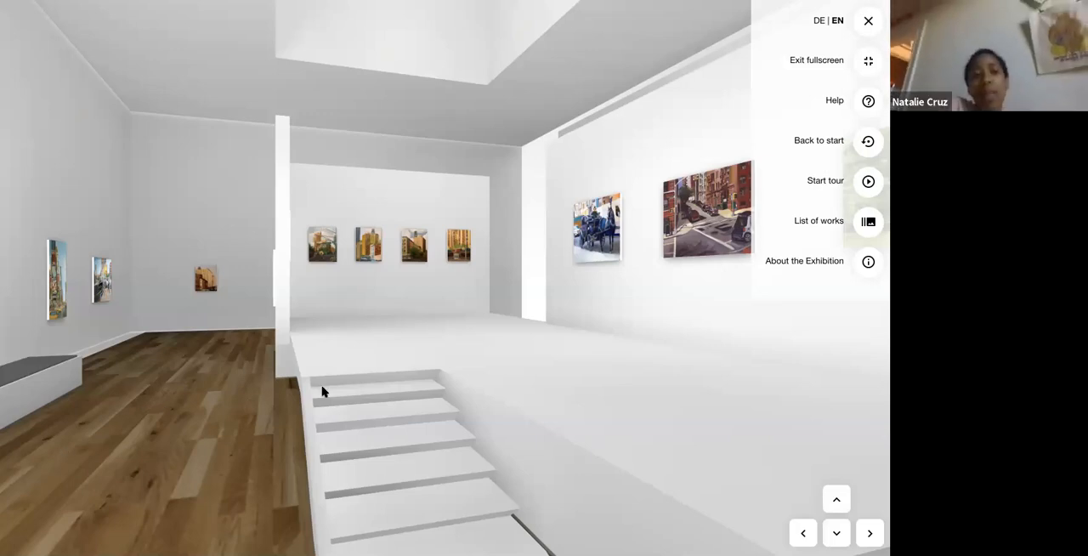
{"action": "mouse_move", "coordinate": [337, 345]}
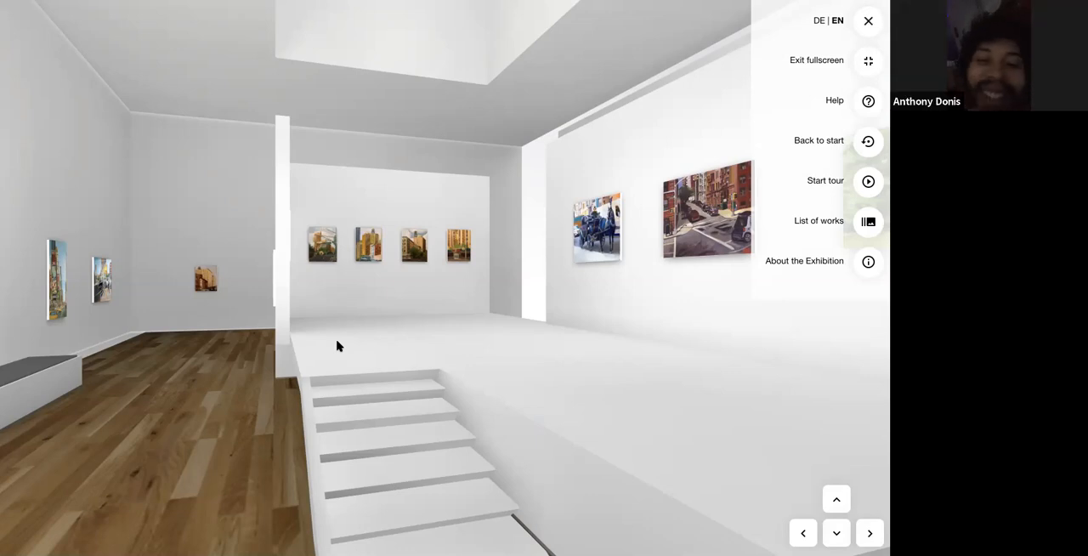
{"action": "mouse_move", "coordinate": [185, 66]}
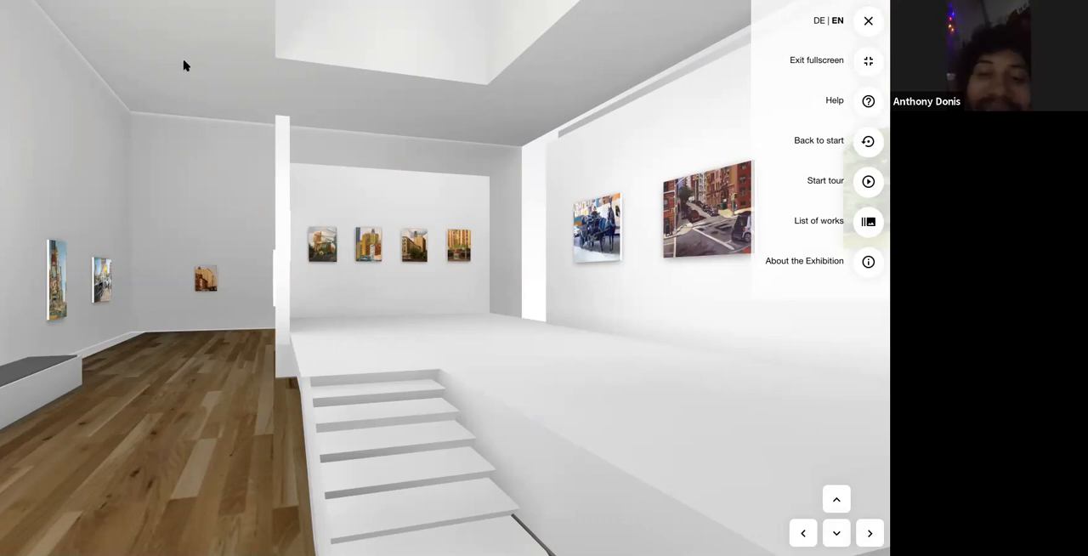
{"action": "mouse_move", "coordinate": [199, 234]}
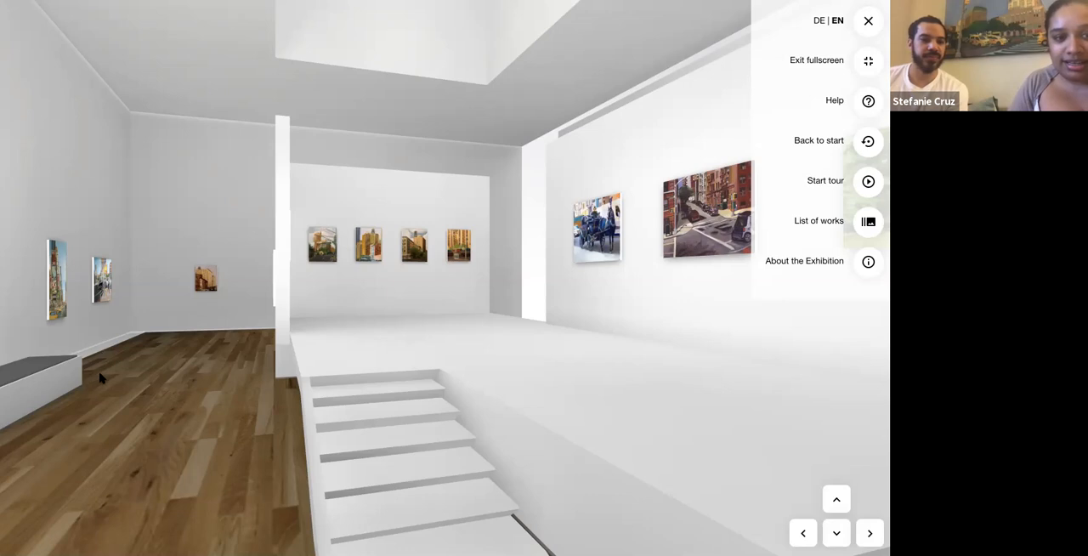
{"action": "mouse_move", "coordinate": [204, 330]}
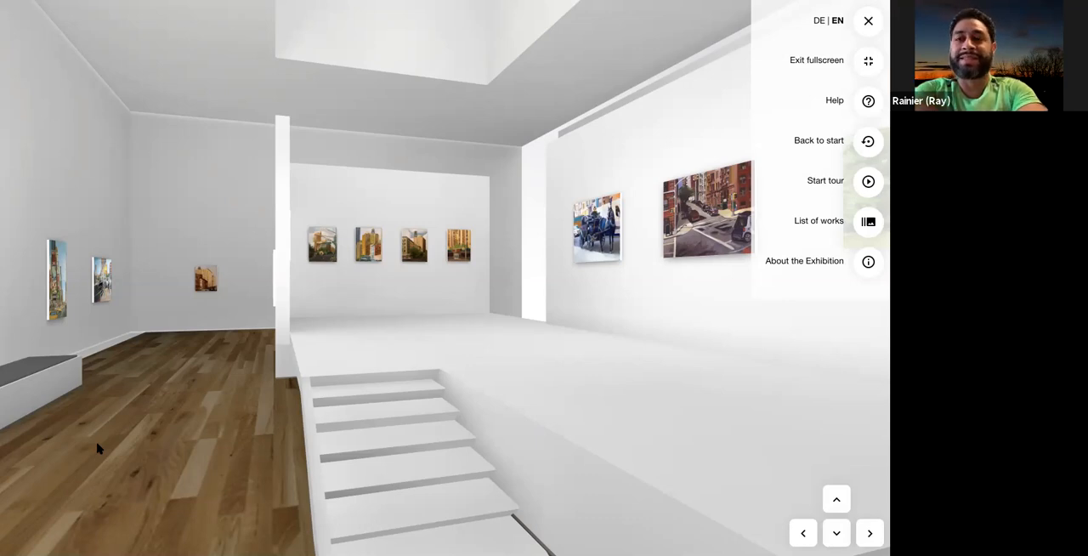
{"action": "mouse_move", "coordinate": [670, 56]}
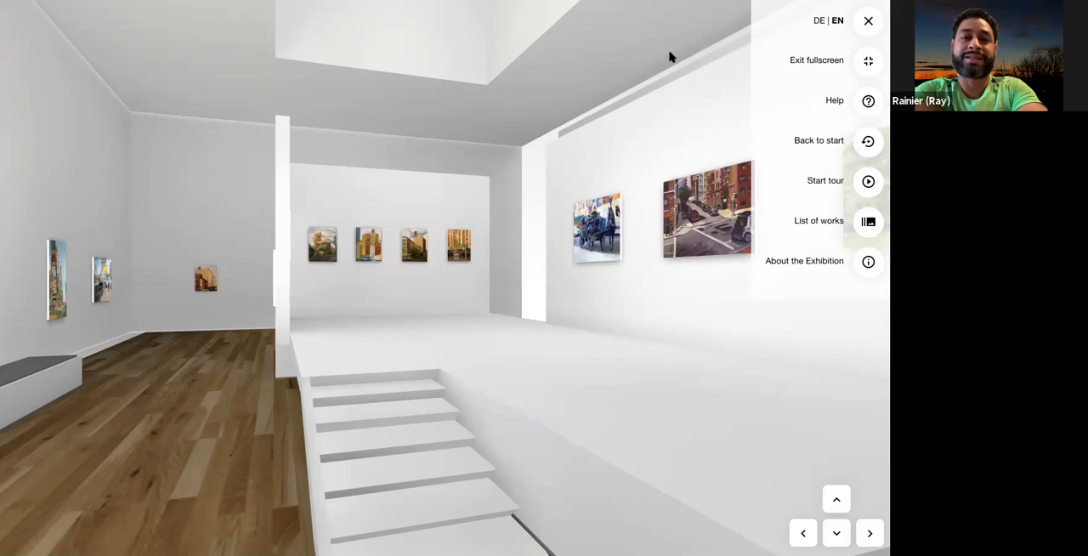
{"action": "mouse_move", "coordinate": [700, 164]}
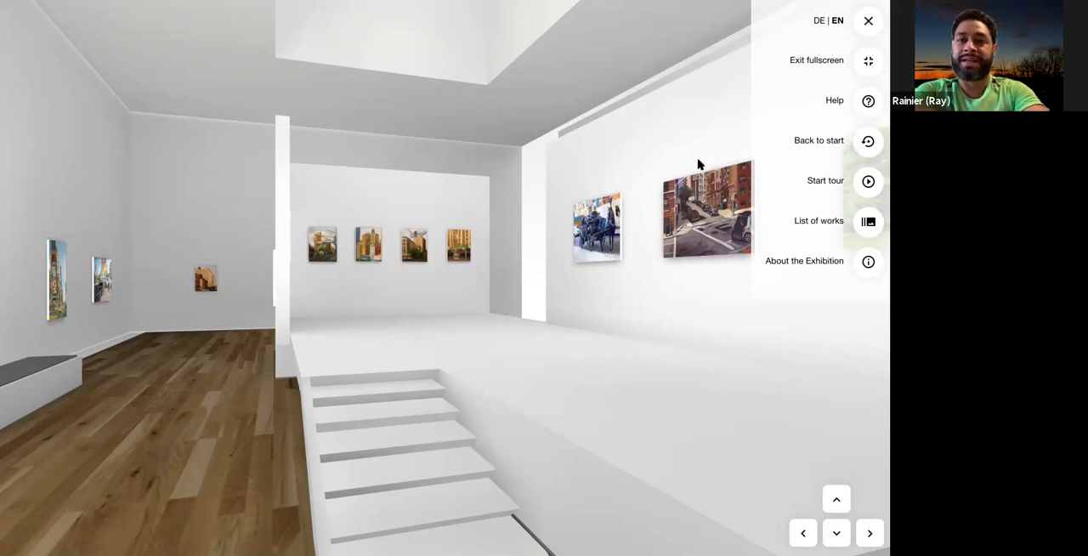
{"action": "mouse_move", "coordinate": [703, 246]}
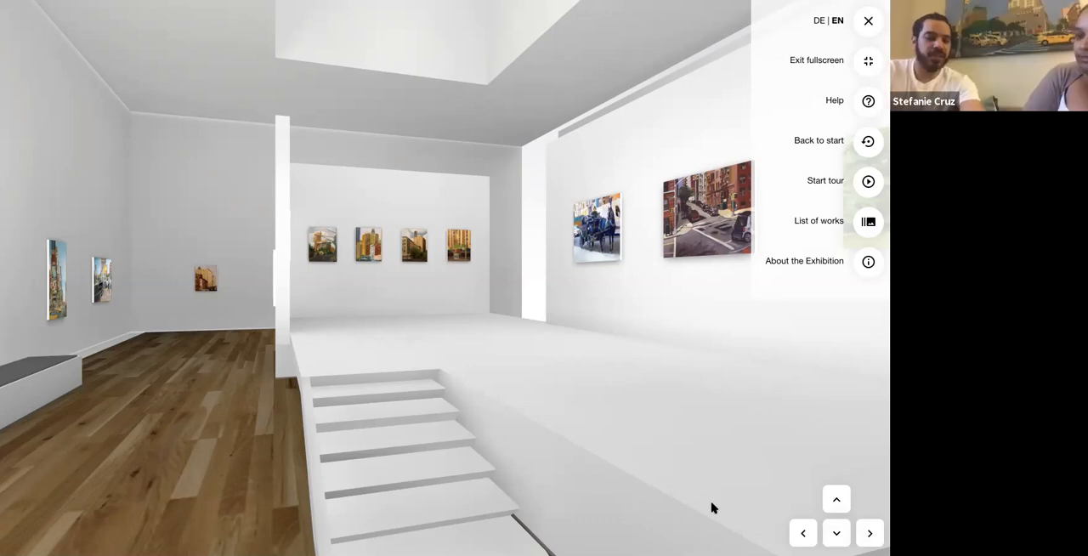
{"action": "mouse_move", "coordinate": [472, 368]}
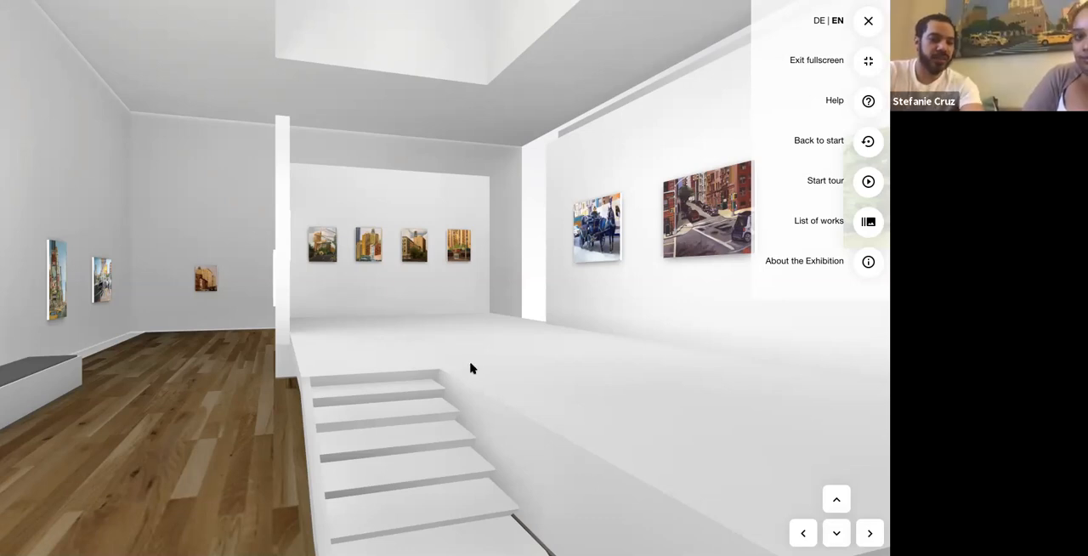
- Walk to the far wall, bring '70th street west end & Broadway' up close and show its info card
{"action": "left_click", "coordinate": [868, 20]}
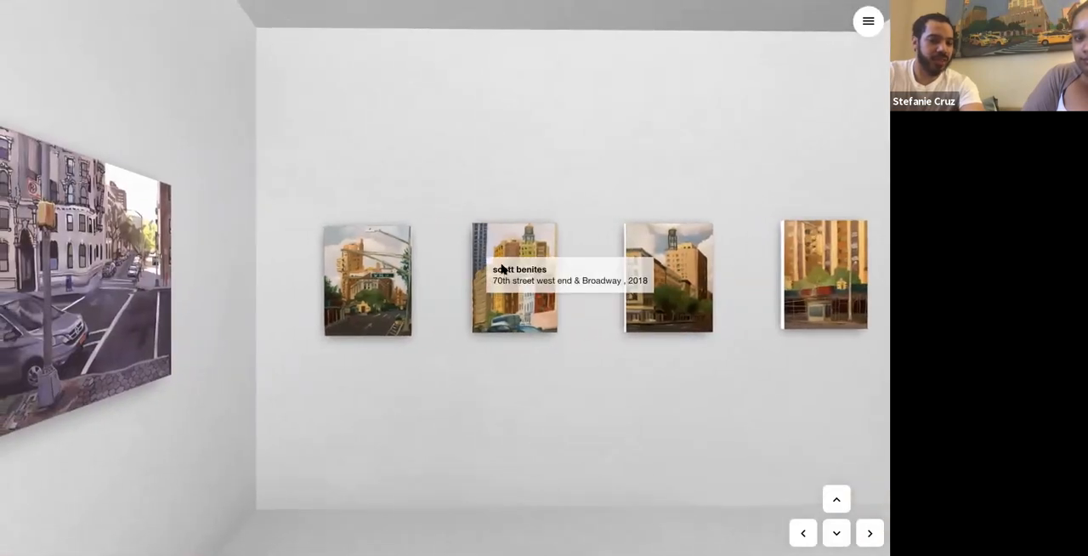
{"action": "left_click", "coordinate": [513, 278]}
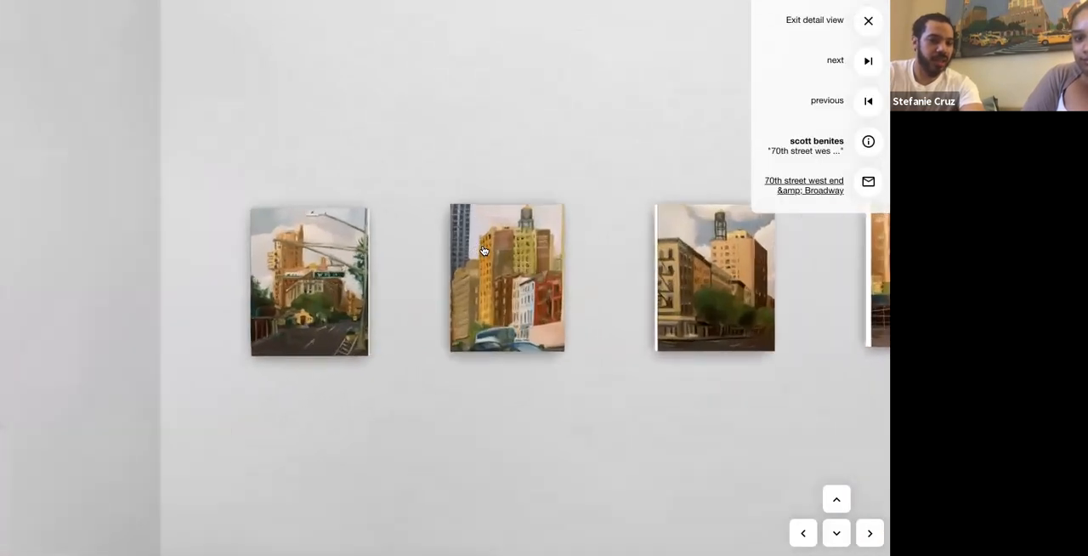
{"action": "left_click", "coordinate": [506, 278]}
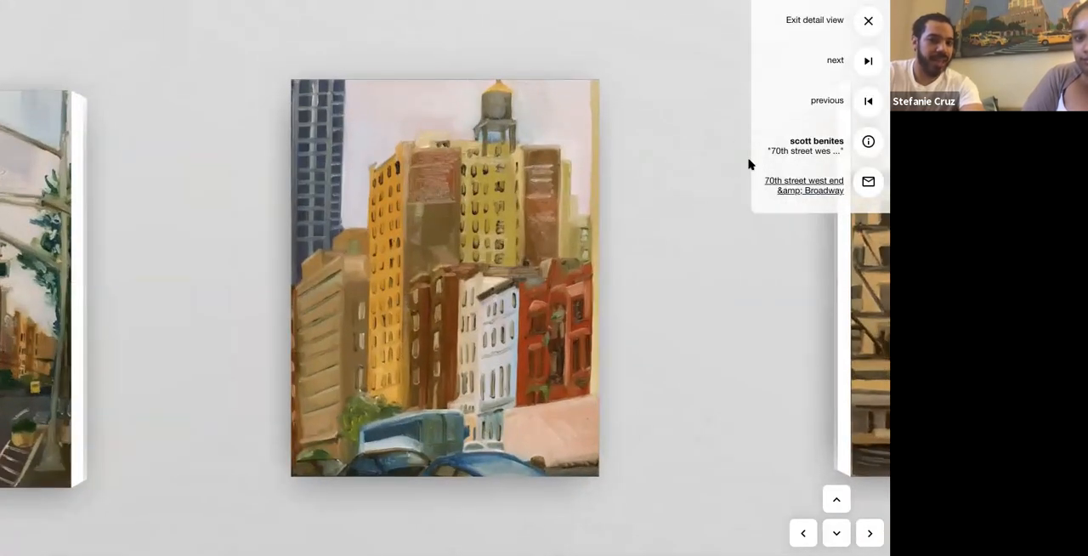
{"action": "left_click", "coordinate": [868, 141]}
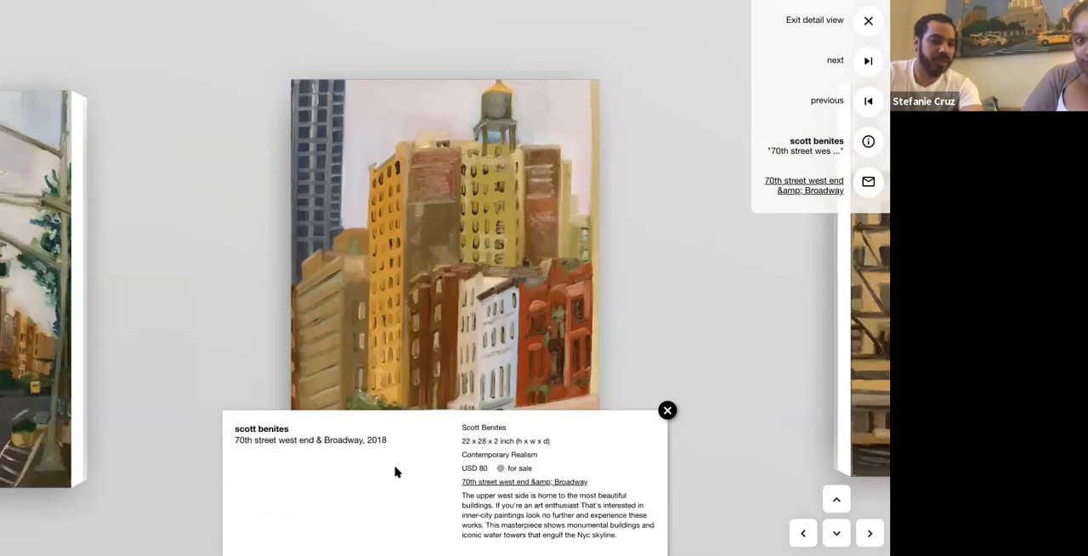
{"action": "mouse_move", "coordinate": [379, 510]}
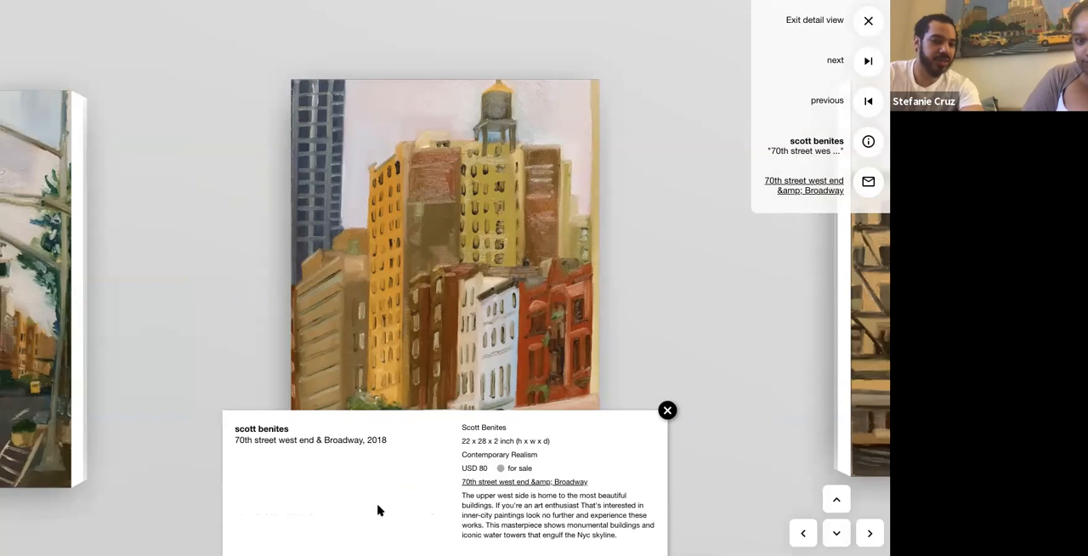
{"action": "mouse_move", "coordinate": [389, 468]}
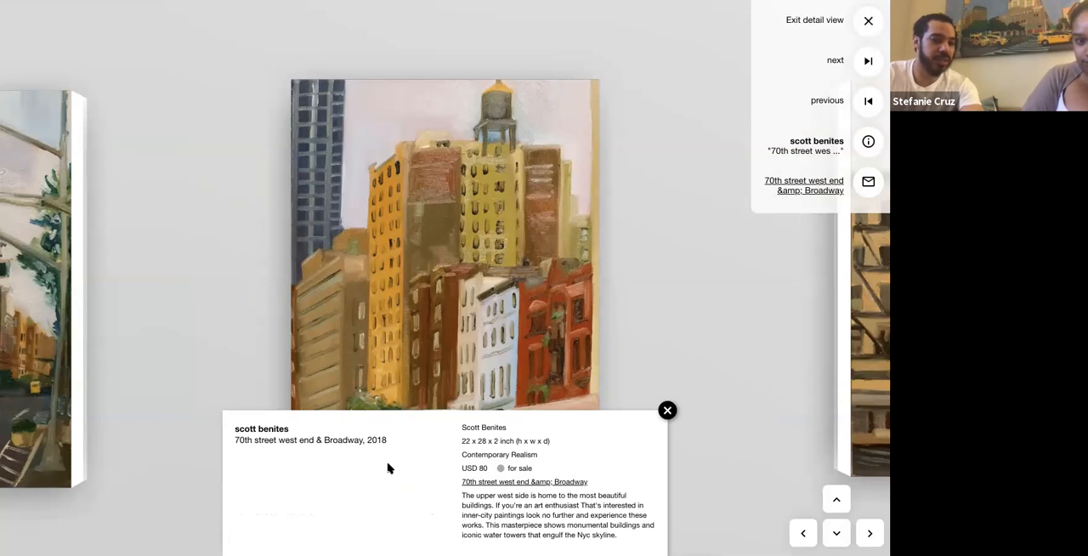
{"action": "mouse_move", "coordinate": [440, 461]}
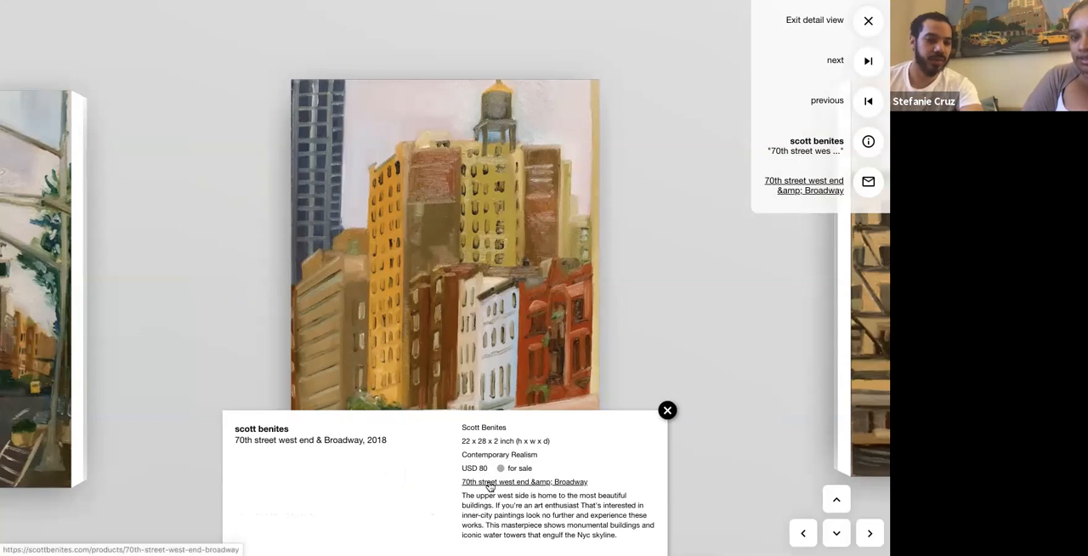
- Follow the info card's shop link to the painting's $80.00 product page on scottbenites.com
{"action": "left_click", "coordinate": [524, 481]}
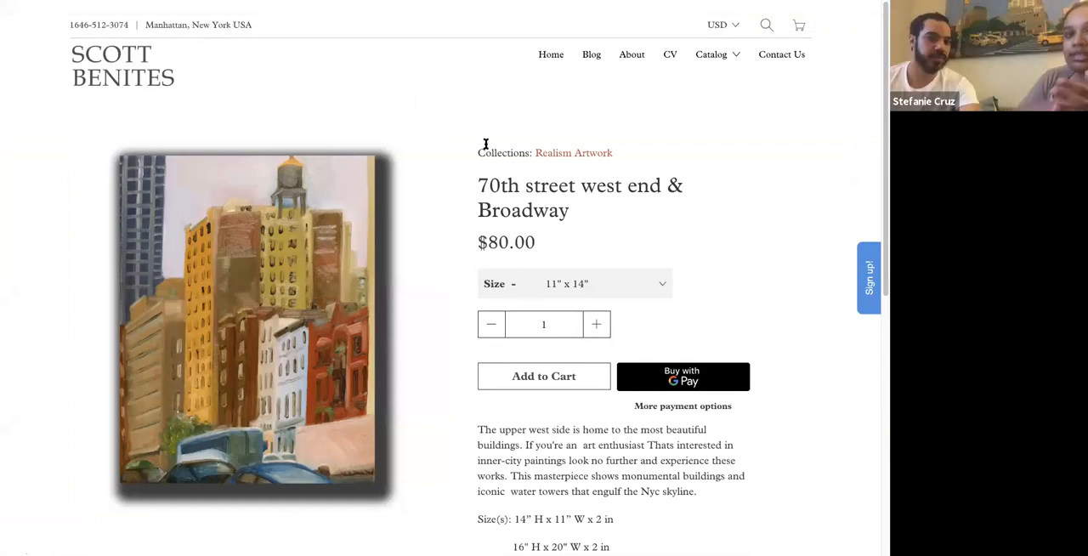
{"action": "mouse_move", "coordinate": [323, 55]}
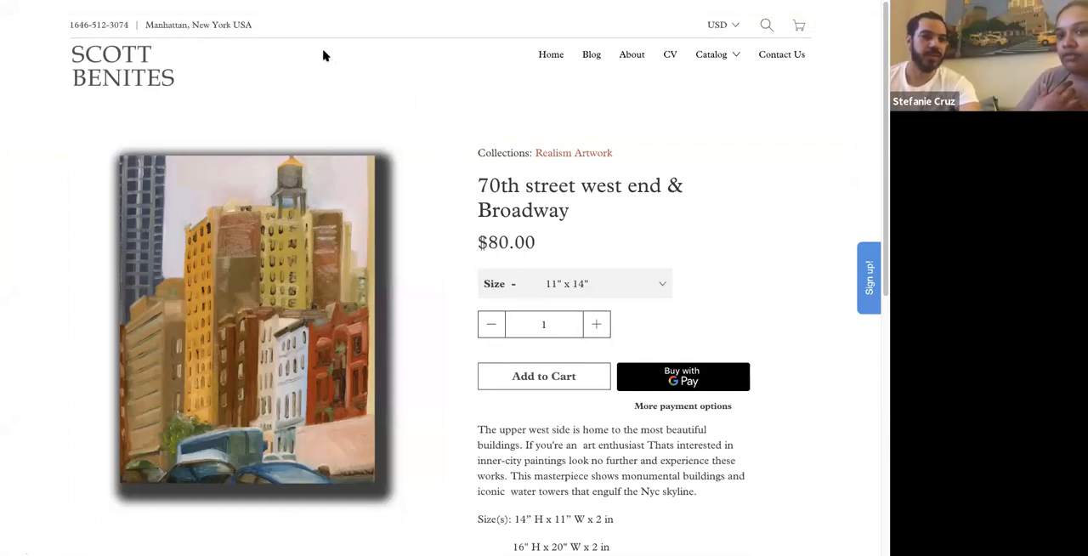
{"action": "mouse_move", "coordinate": [517, 78]}
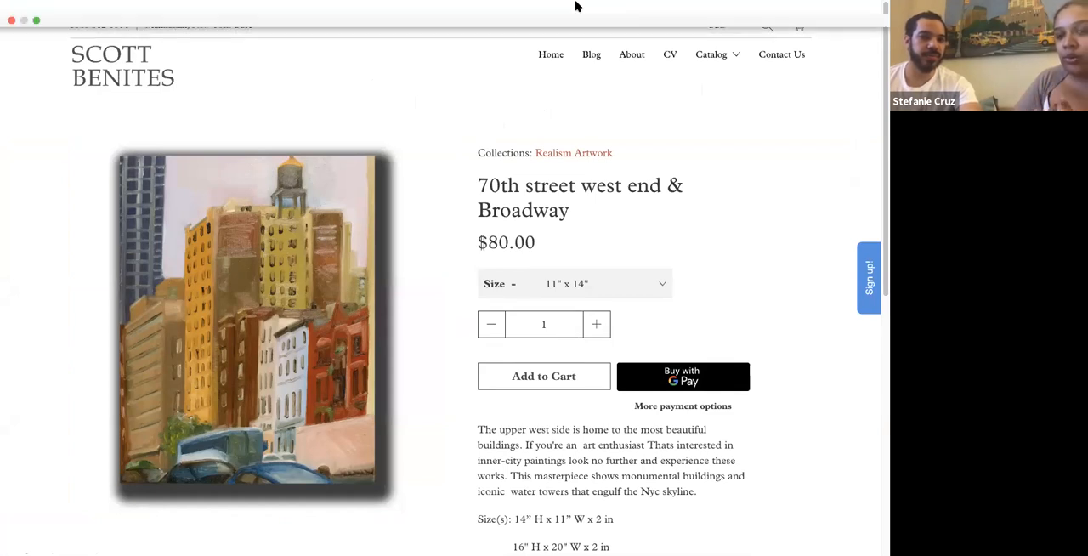
{"action": "mouse_move", "coordinate": [316, 26]}
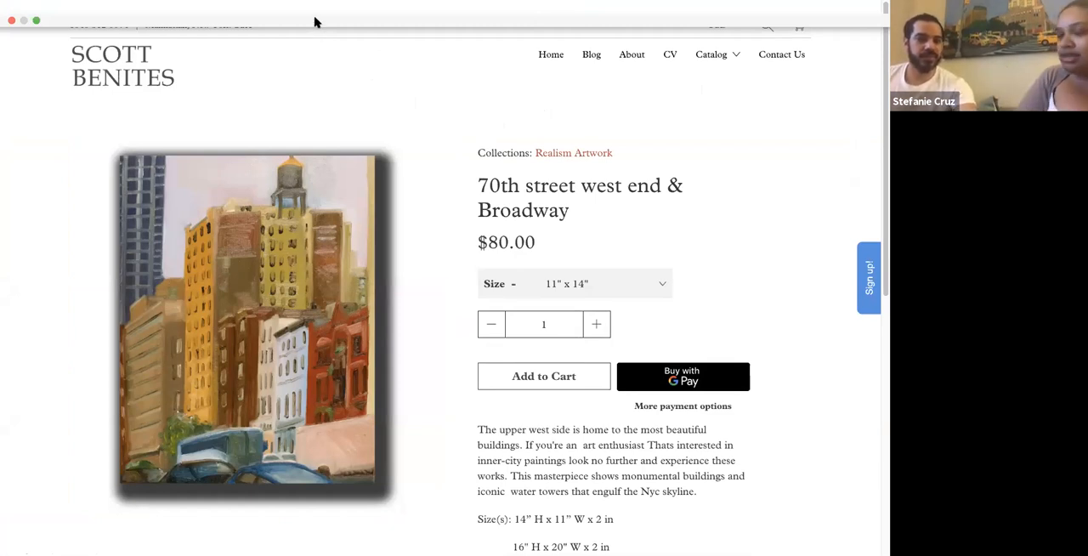
{"action": "mouse_move", "coordinate": [308, 86]}
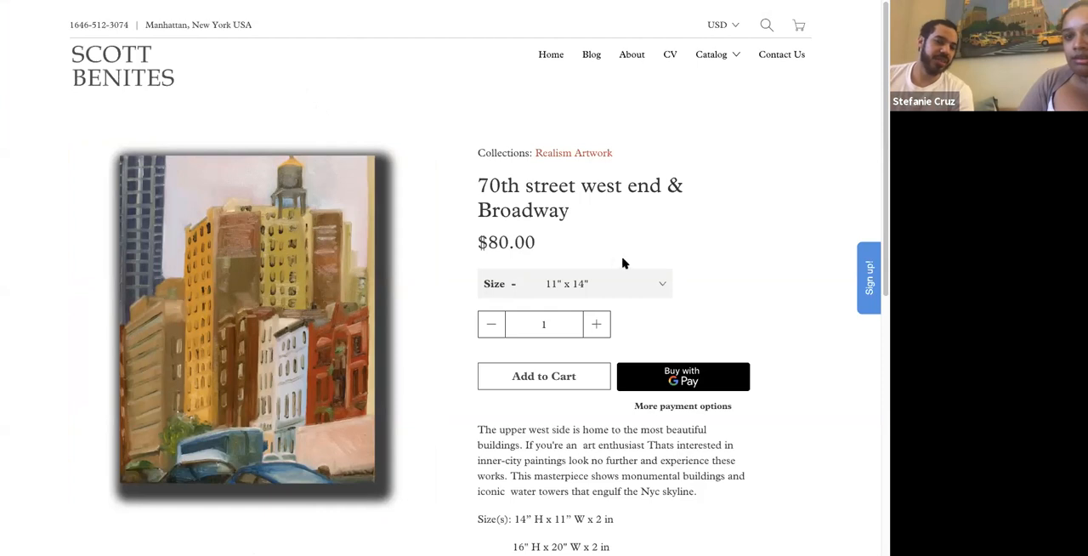
{"action": "mouse_move", "coordinate": [653, 238]}
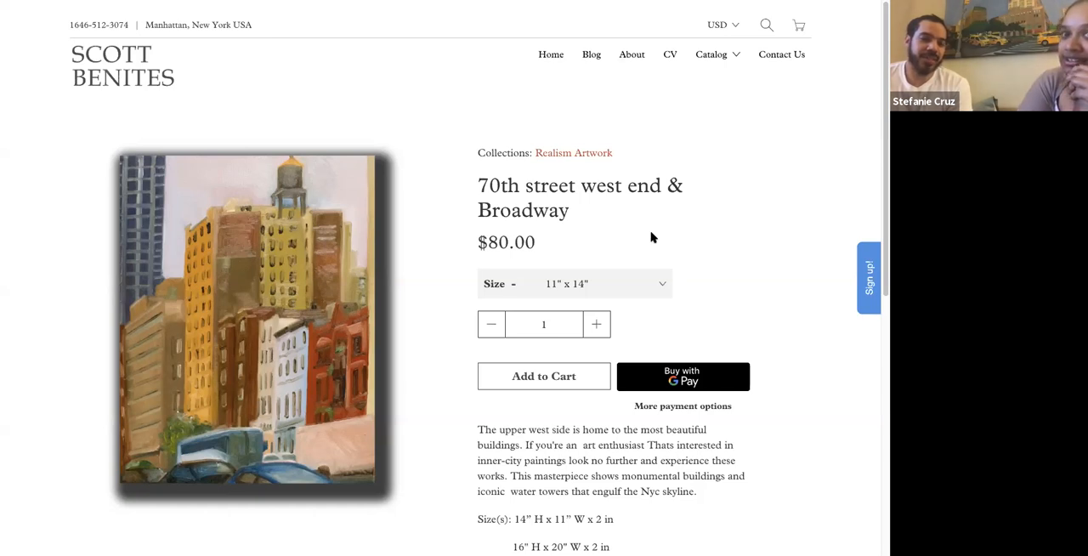
{"action": "mouse_move", "coordinate": [675, 87]}
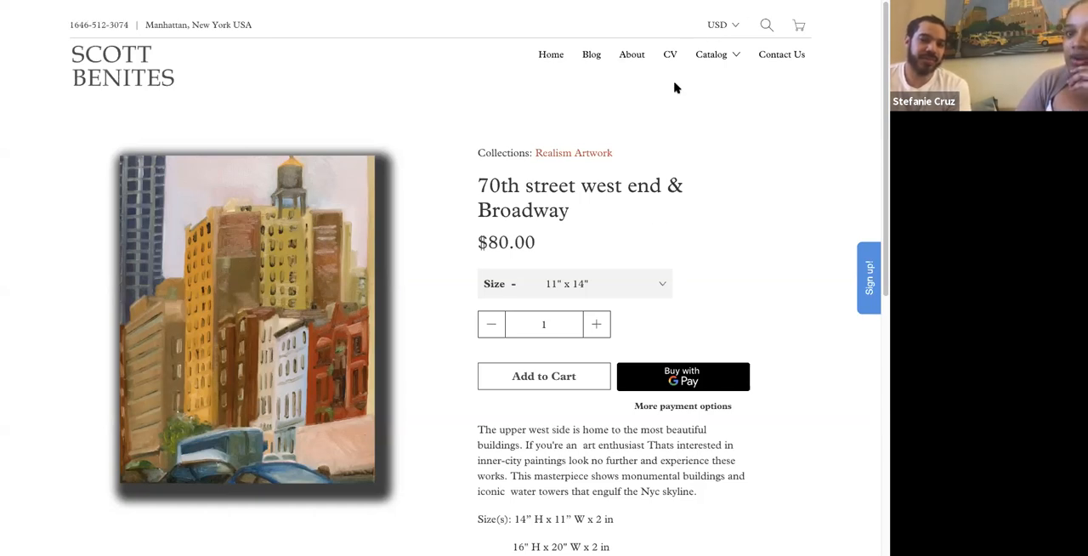
{"action": "mouse_move", "coordinate": [708, 87]}
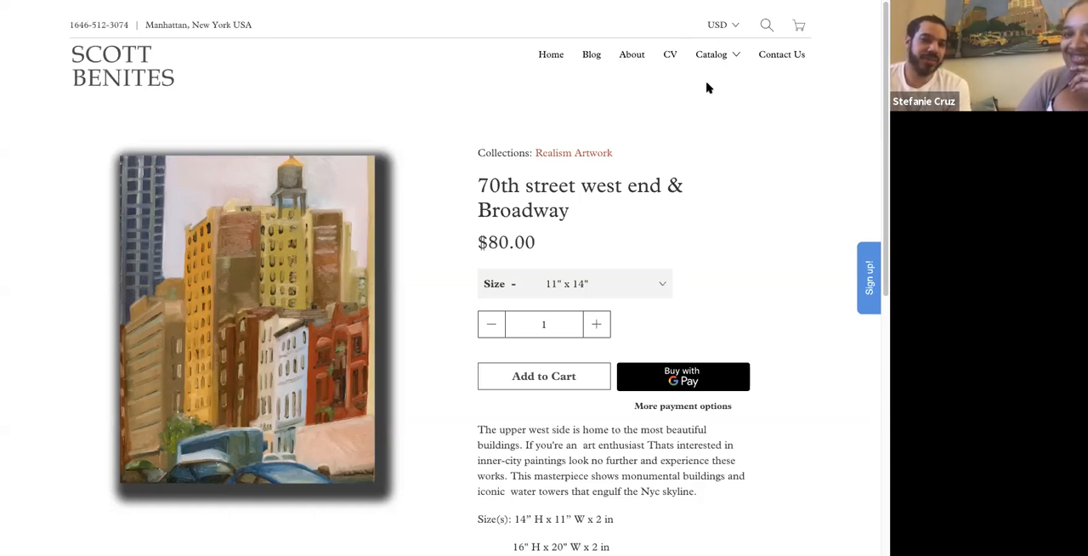
{"action": "mouse_move", "coordinate": [738, 502]}
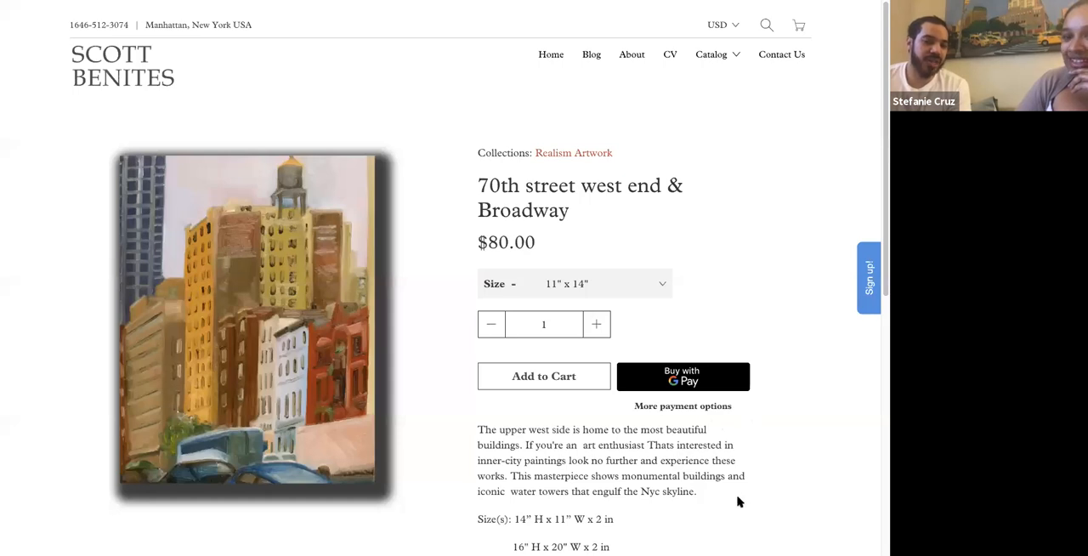